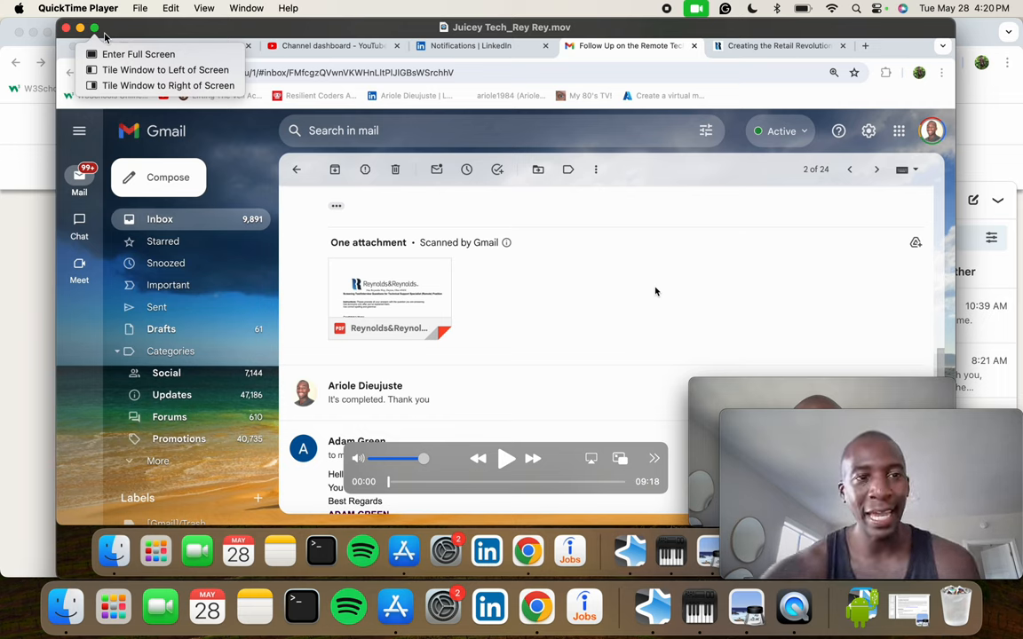
mouse_move(420, 299)
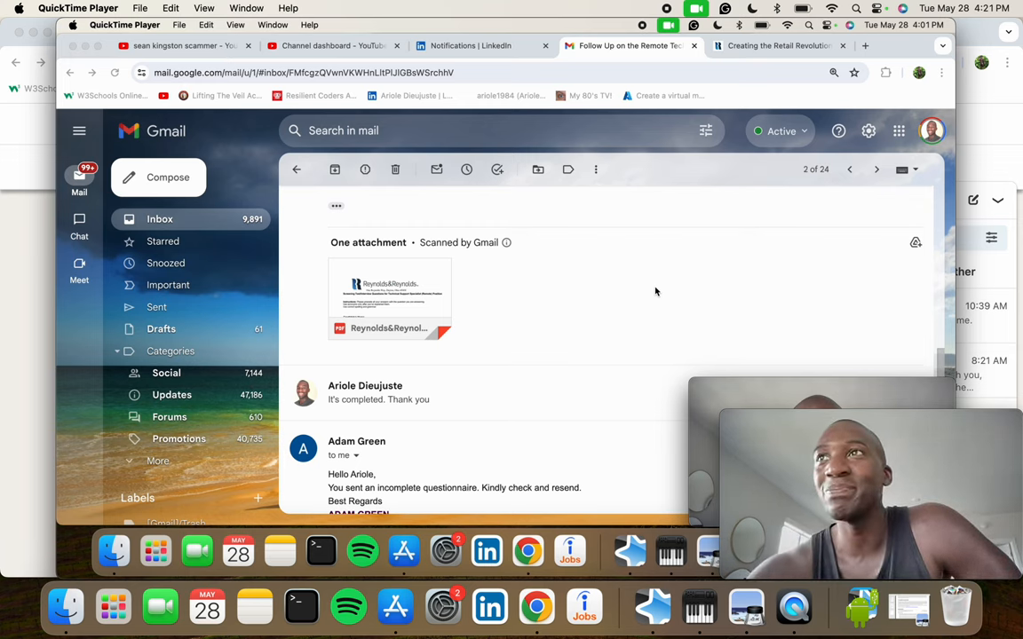
mouse_move(18, 245)
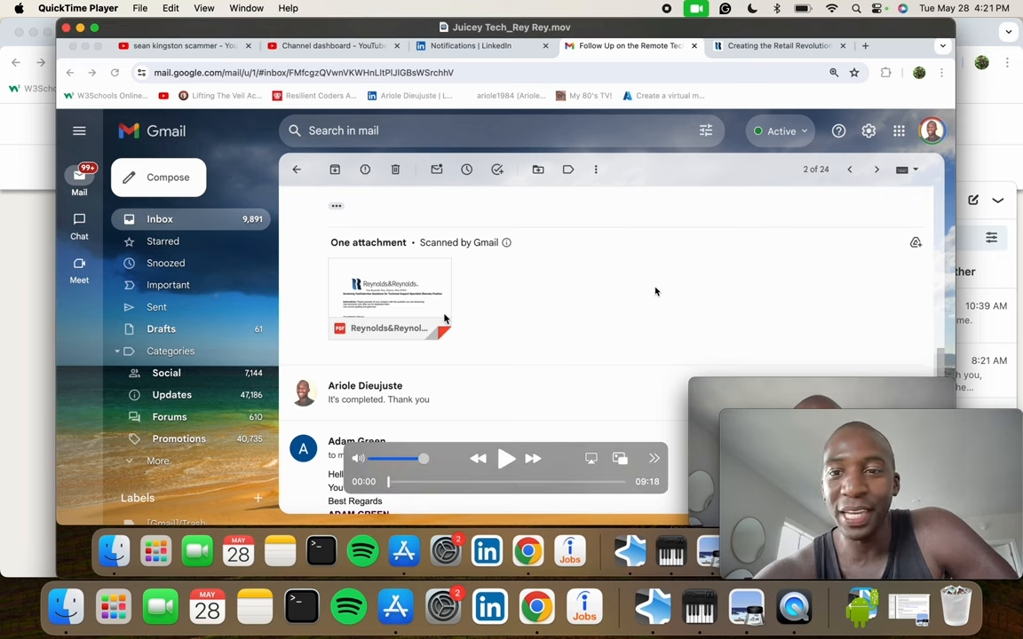
mouse_move(572, 331)
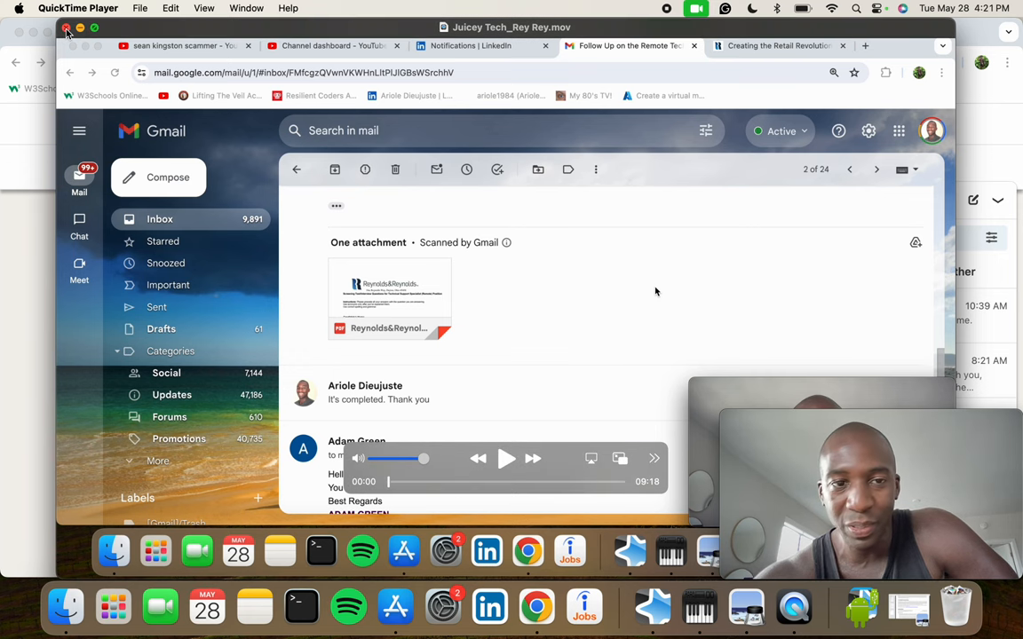
- Close the QuickTime recording and scroll up to the follow-up email's subject and sender
click(748, 32)
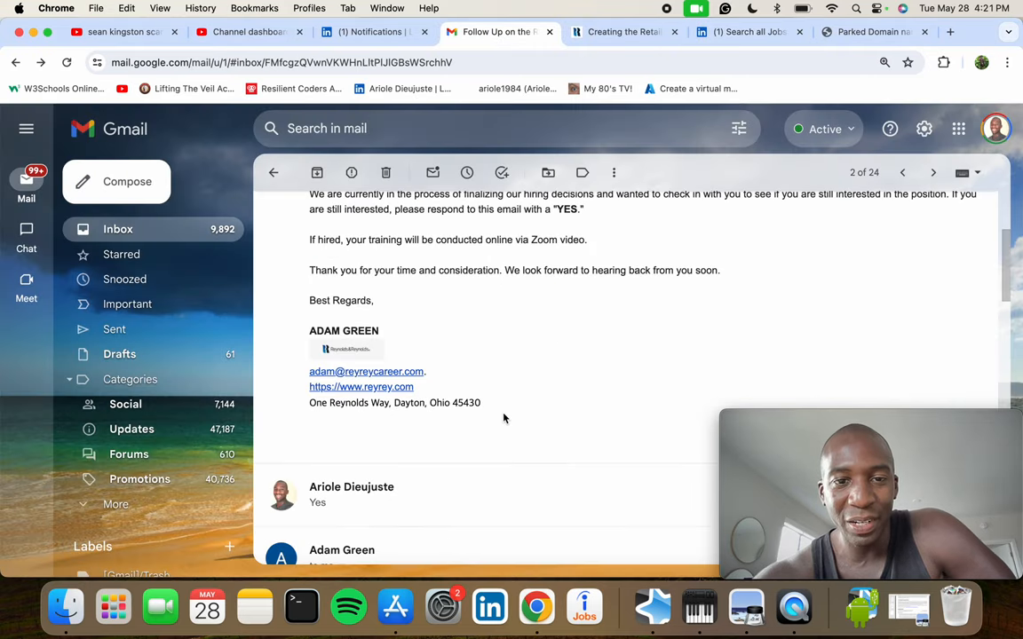
scroll(up, 3)
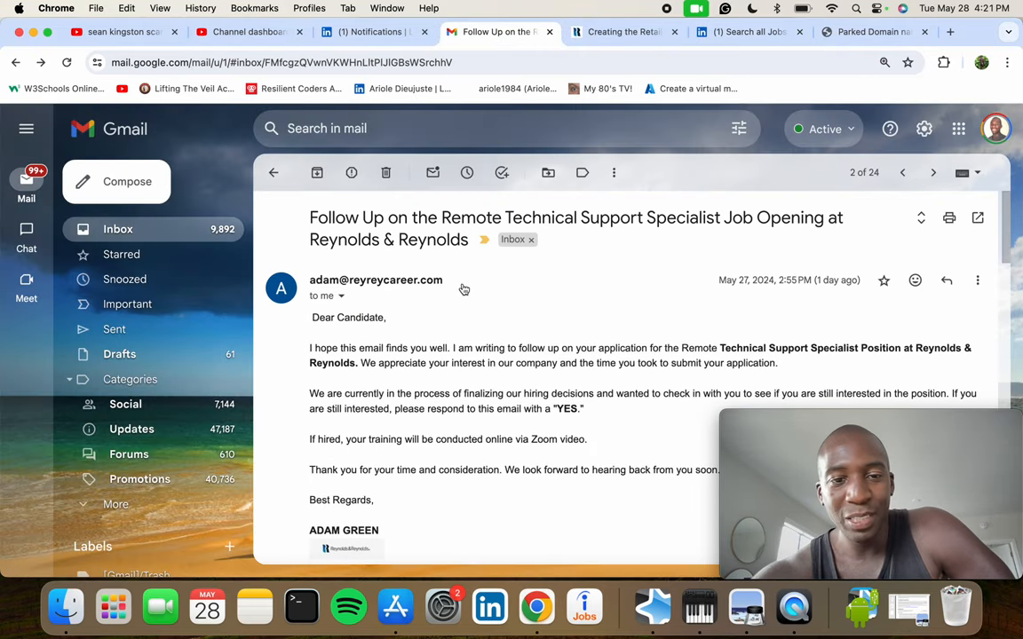
mouse_move(365, 291)
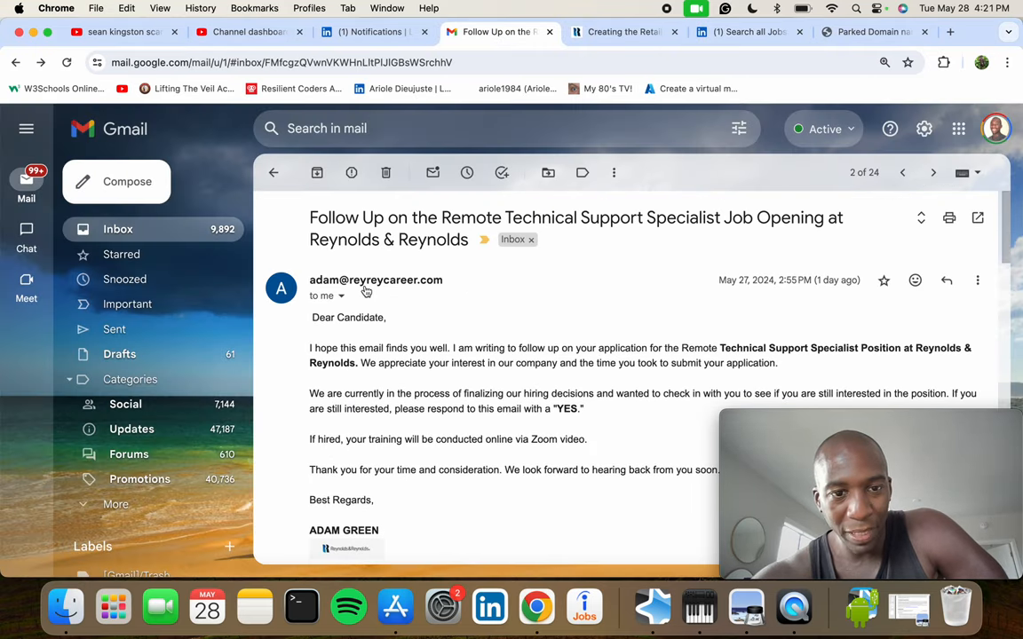
mouse_move(657, 462)
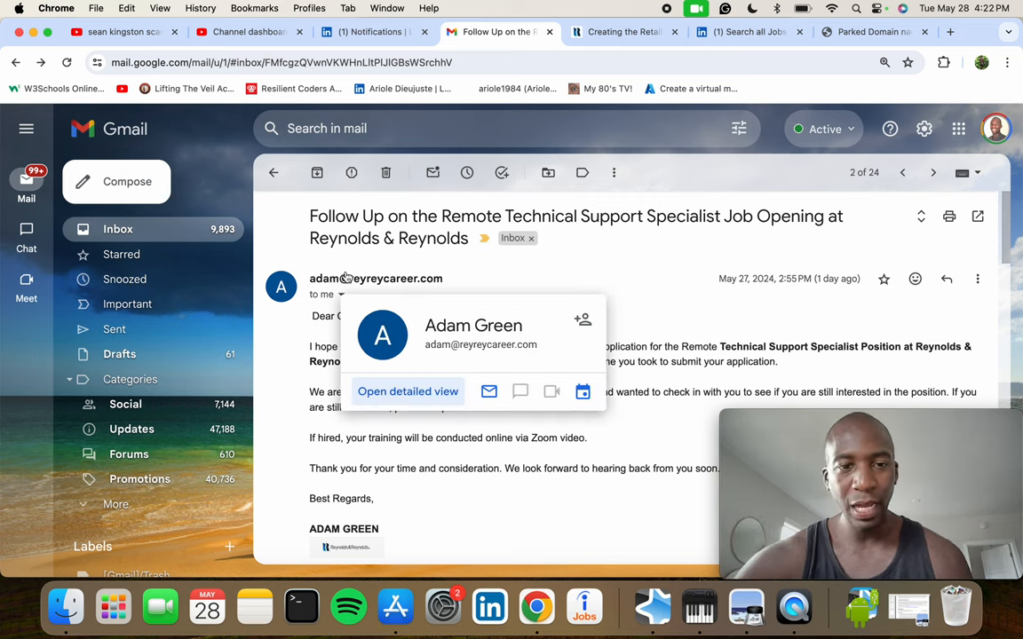
mouse_move(453, 291)
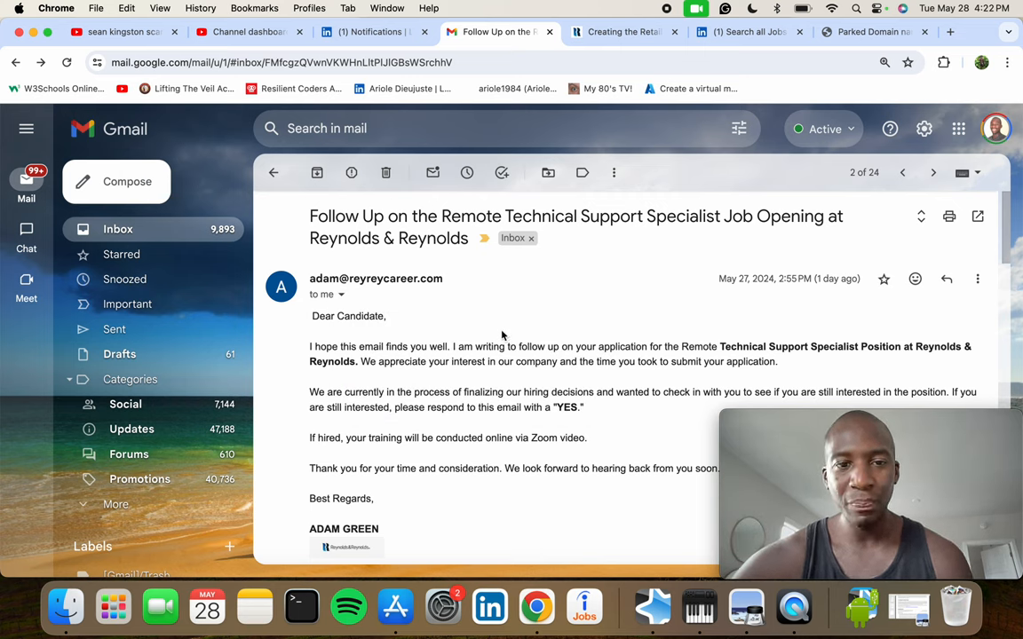
mouse_move(484, 306)
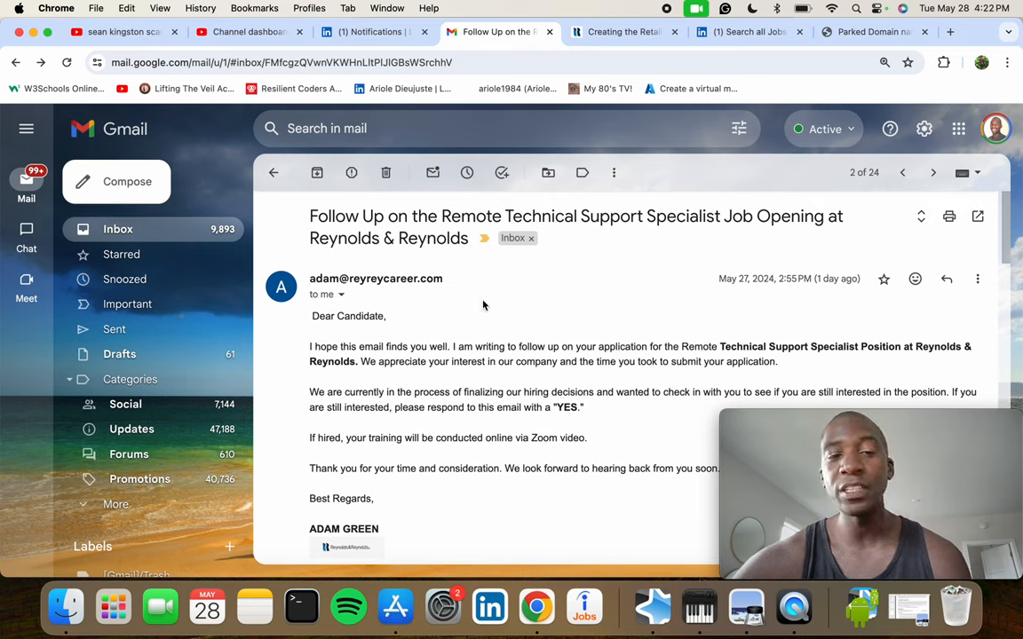
mouse_move(470, 284)
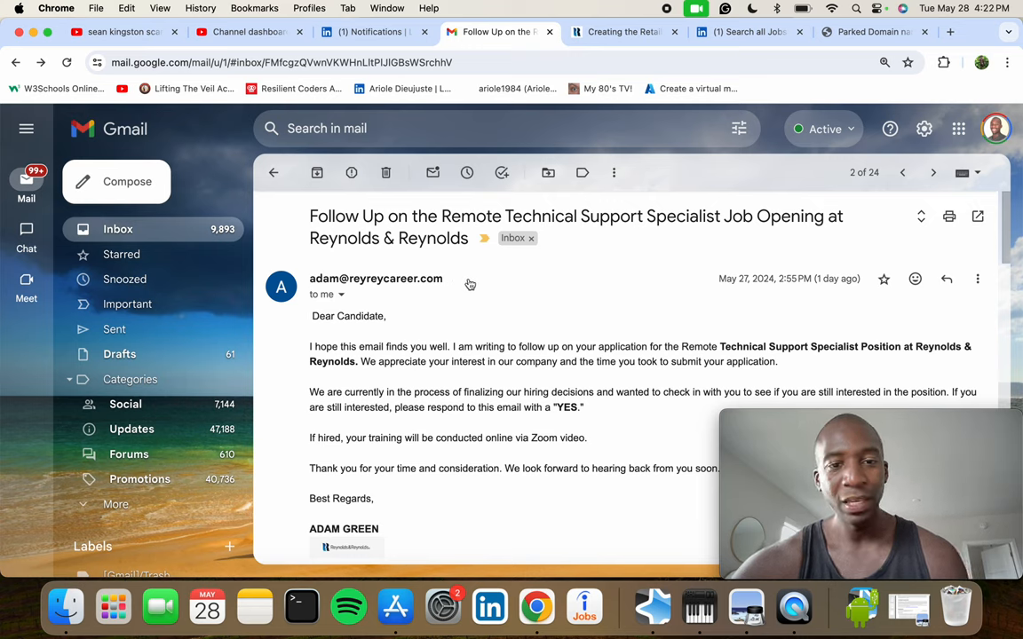
- Select the sender's reyreycareer.com domain and load it, showing a parked Hostinger page
double_click(375, 278)
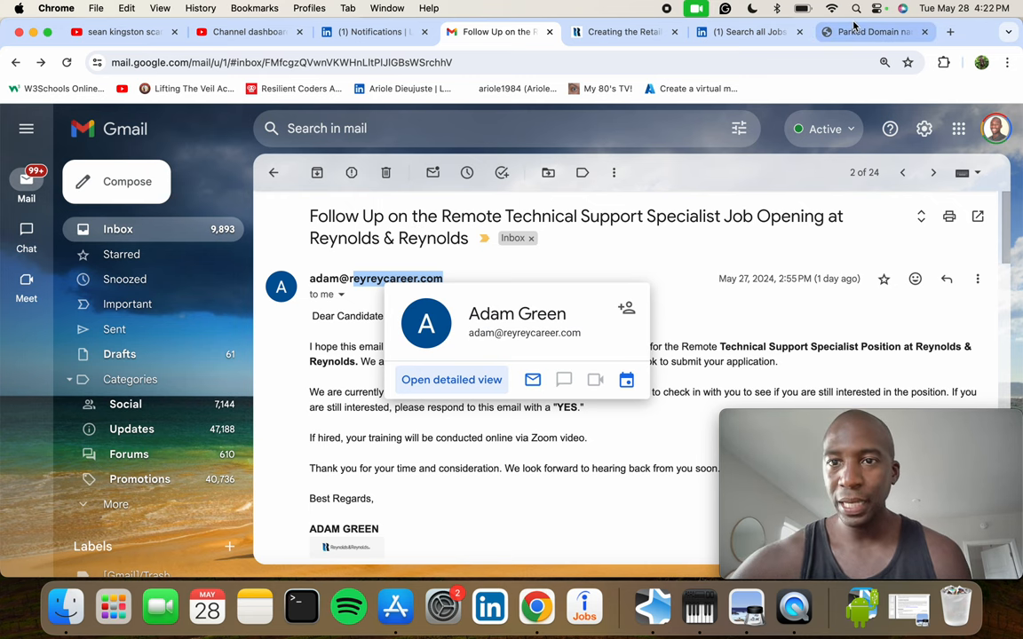
click(875, 32)
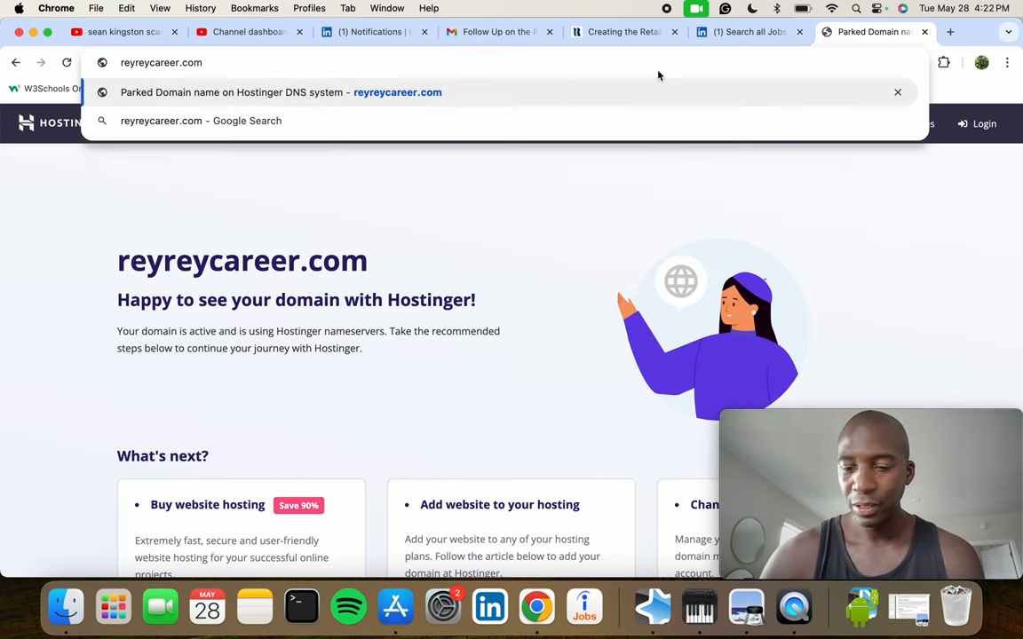
key(Return)
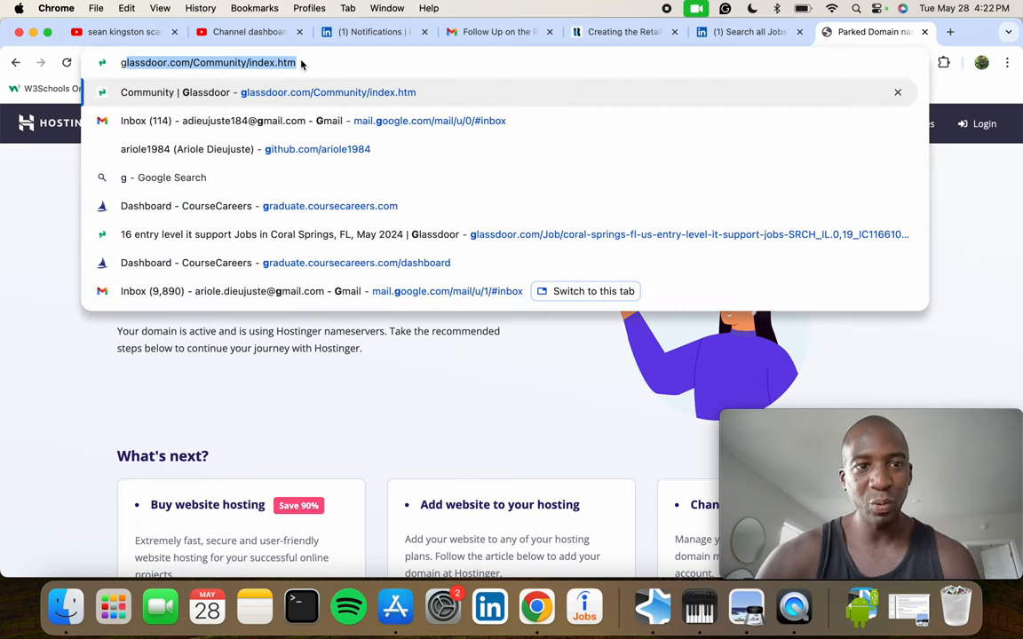
text(goo)
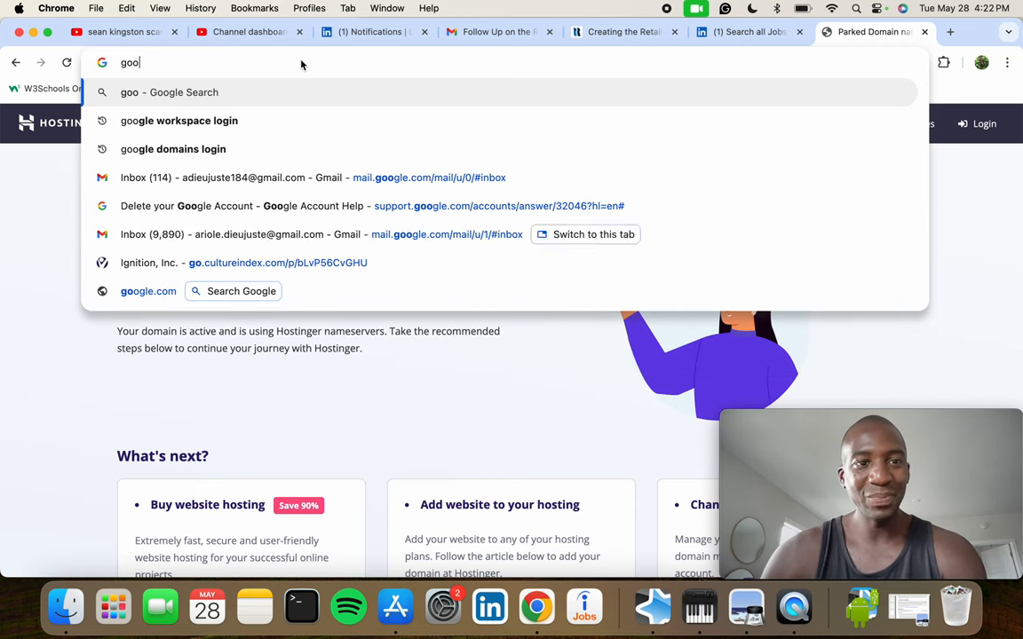
key(Return)
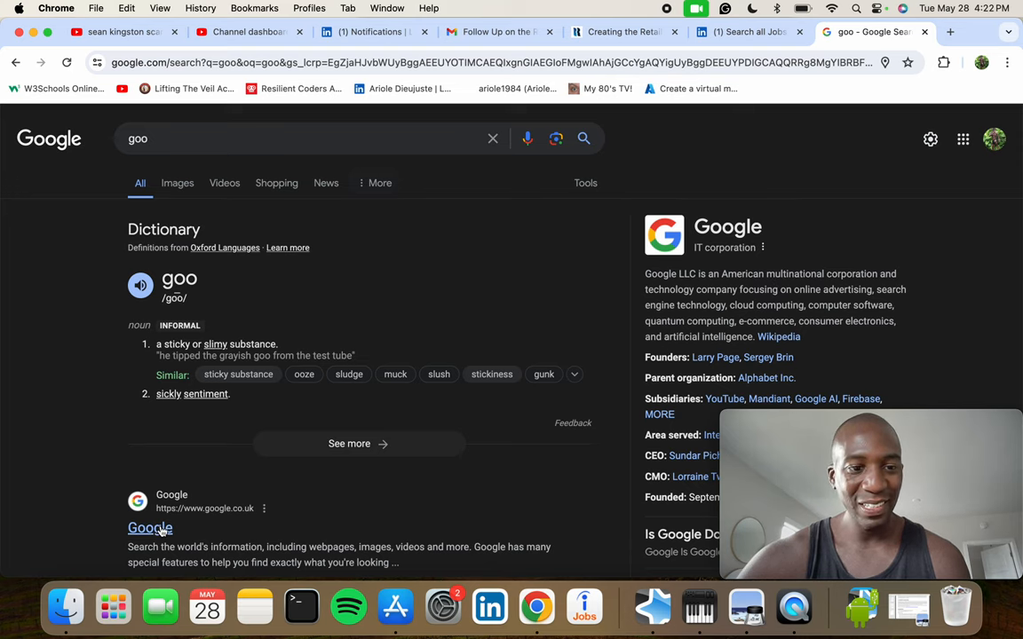
click(150, 528)
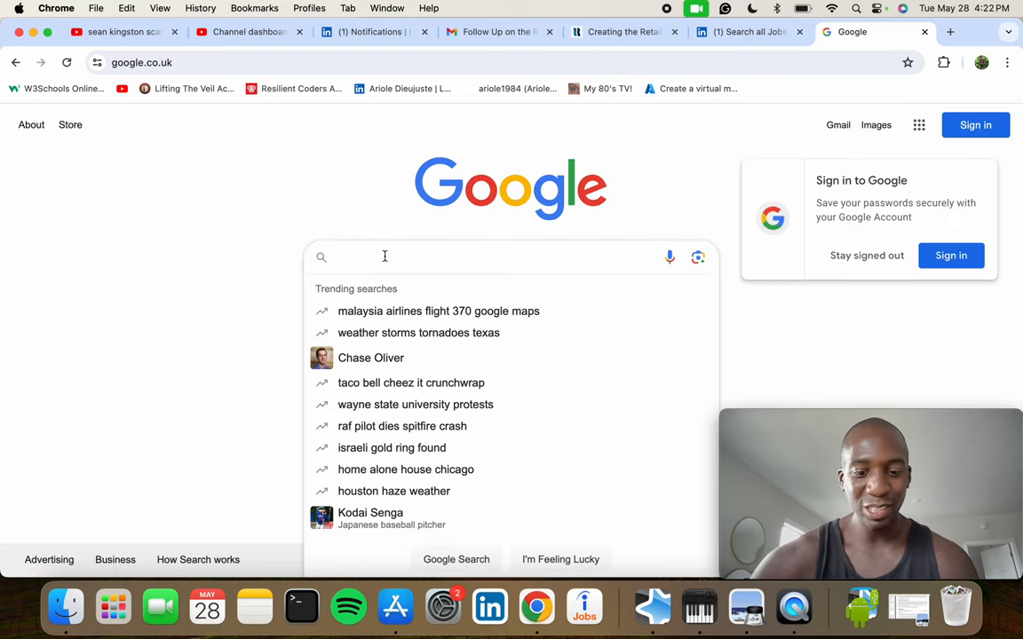
text(eyreycareer.com)
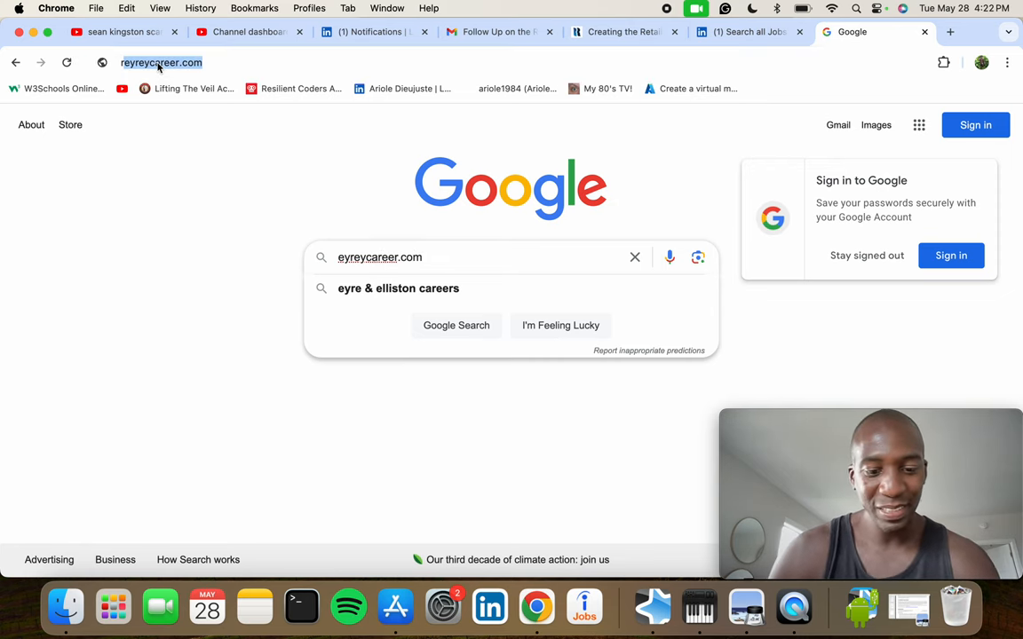
click(161, 62)
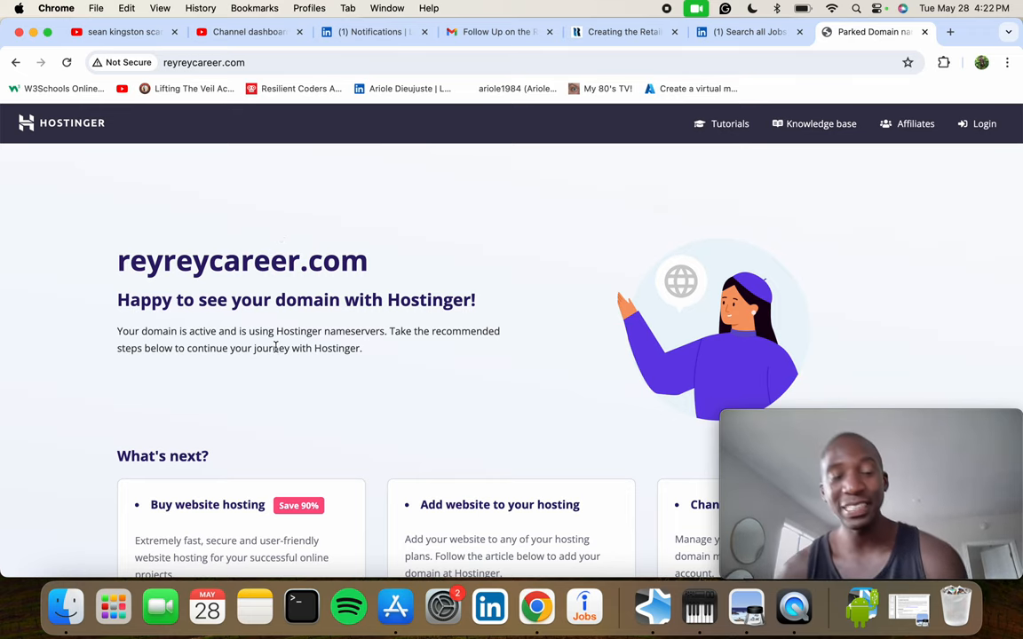
mouse_move(227, 240)
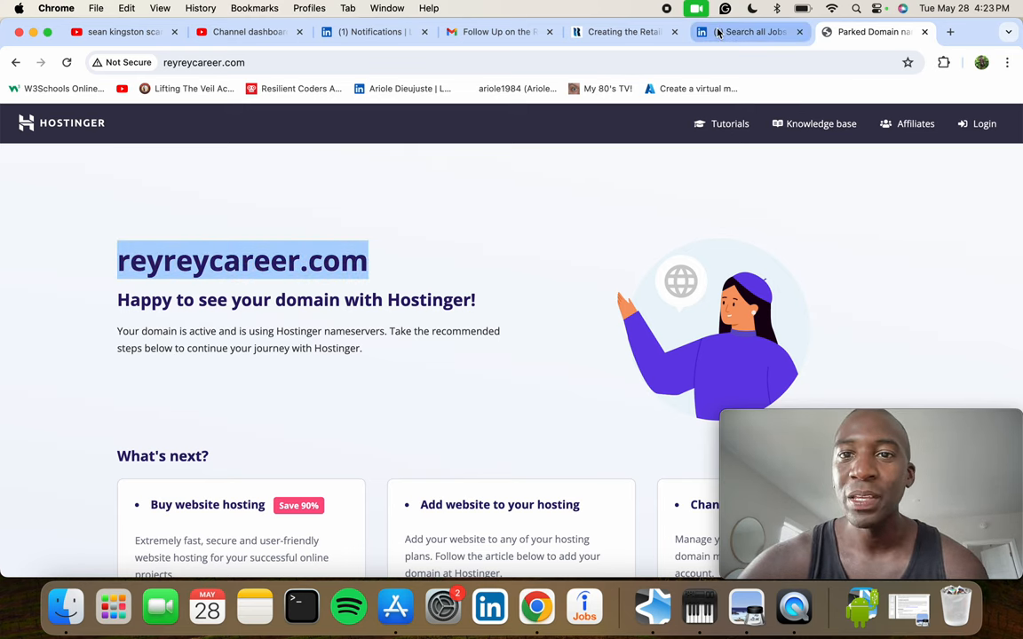
- Switch between the genuine reyrey.com site, the parked reyreycareer.com page and the follow-up email
click(493, 32)
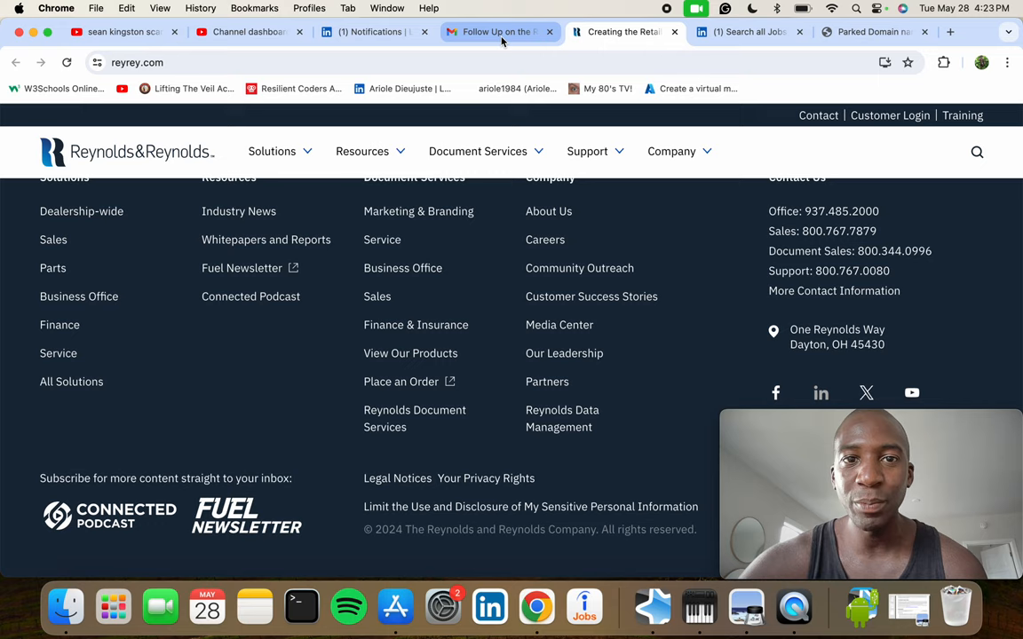
click(497, 32)
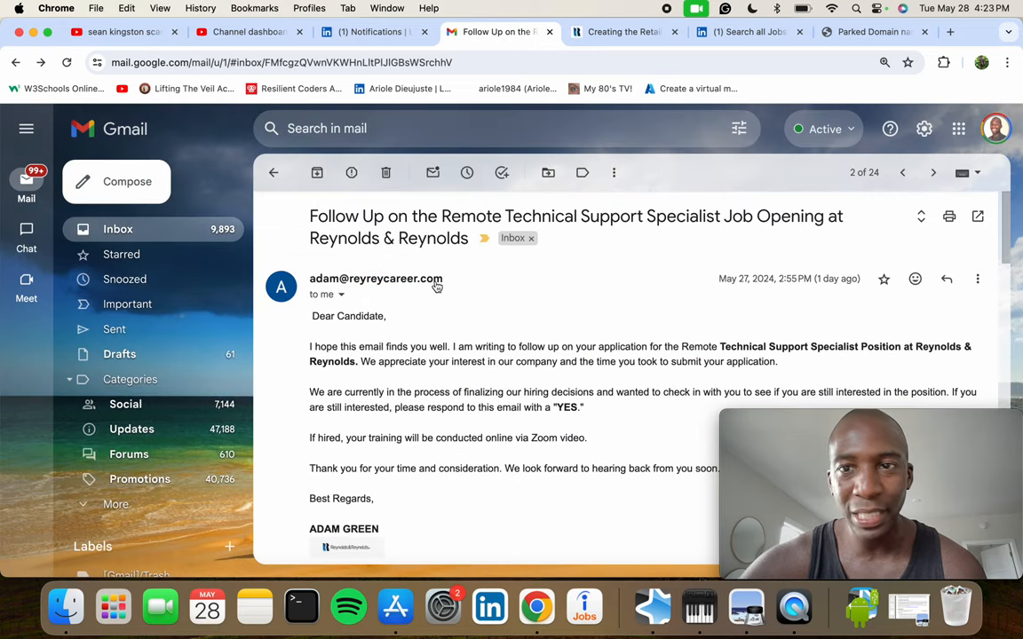
click(870, 32)
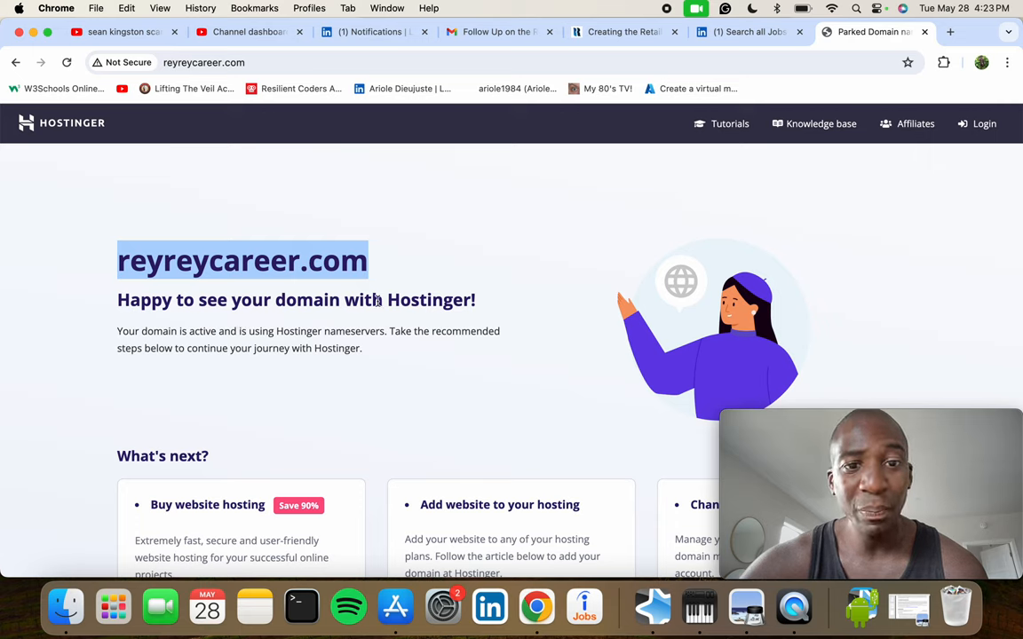
mouse_move(478, 352)
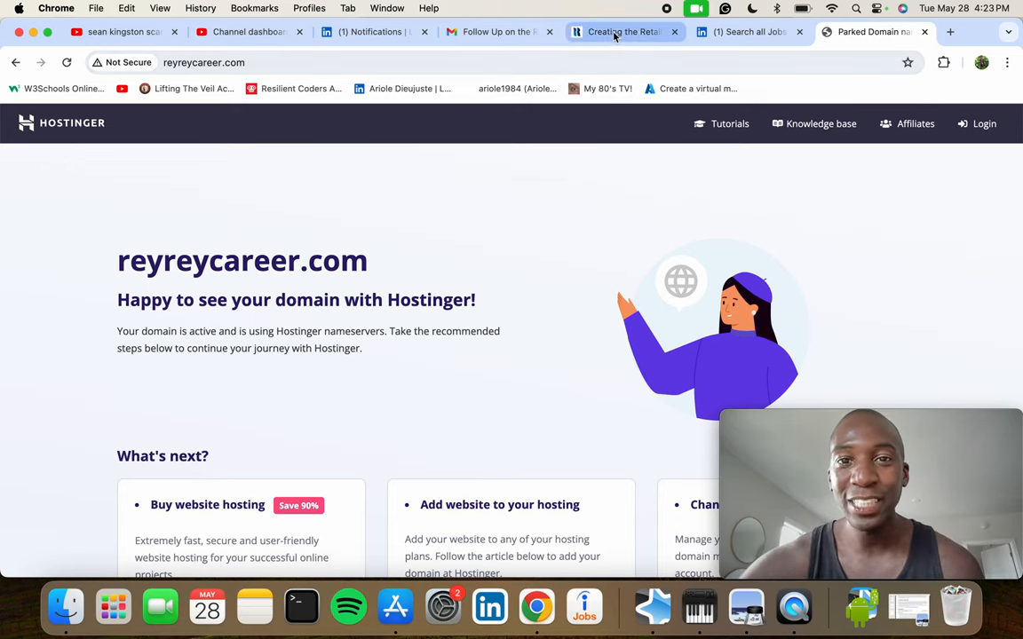
click(497, 31)
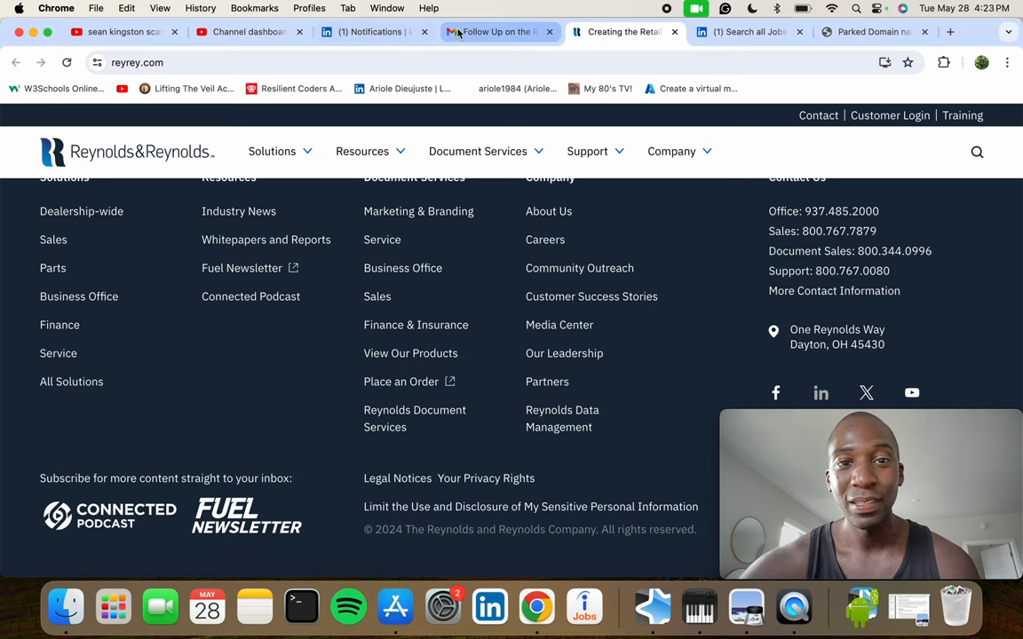
click(499, 32)
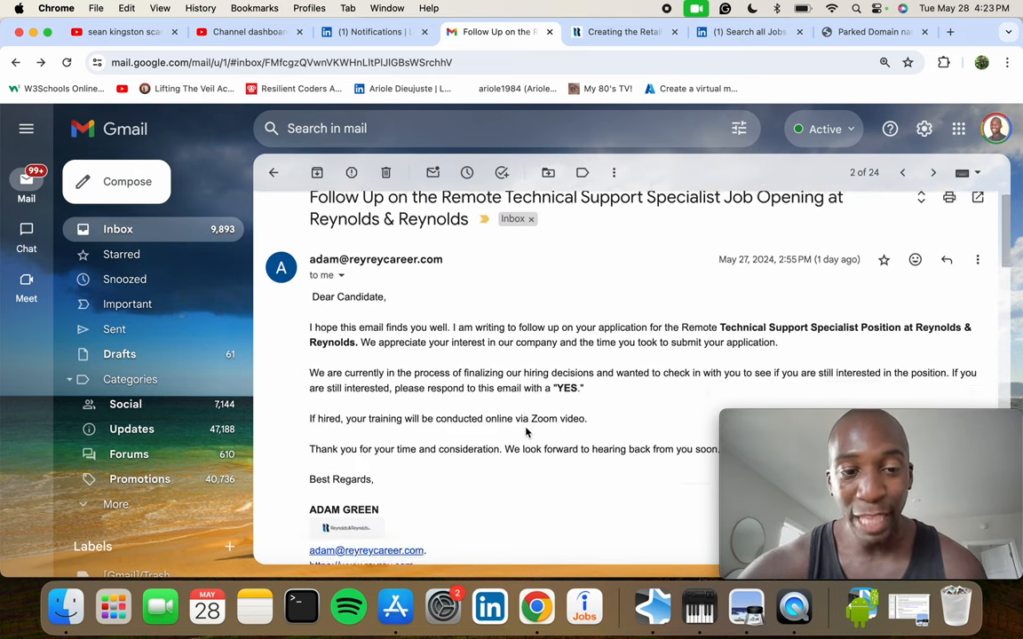
- Scroll to the attachment and preview Reynolds&Reynolds Screening Questions.pdf
scroll(down, 3)
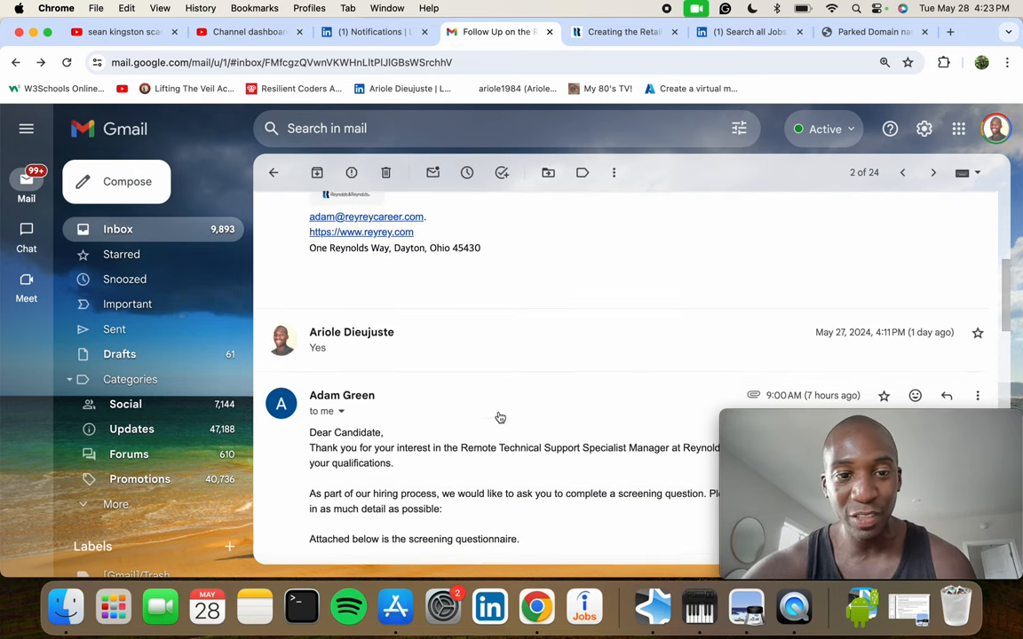
scroll(down, 3)
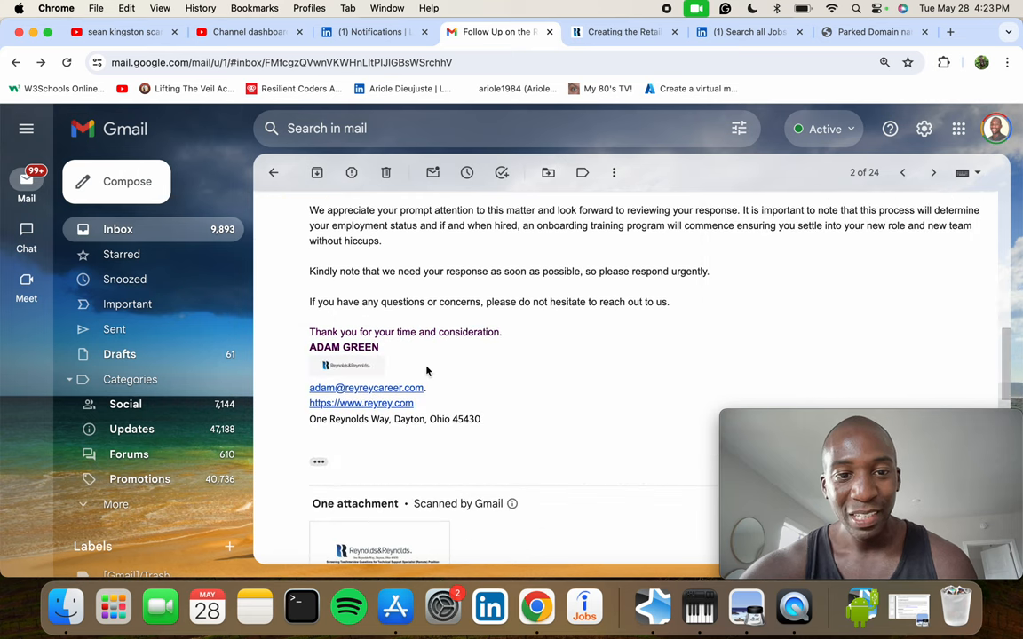
scroll(down, 3)
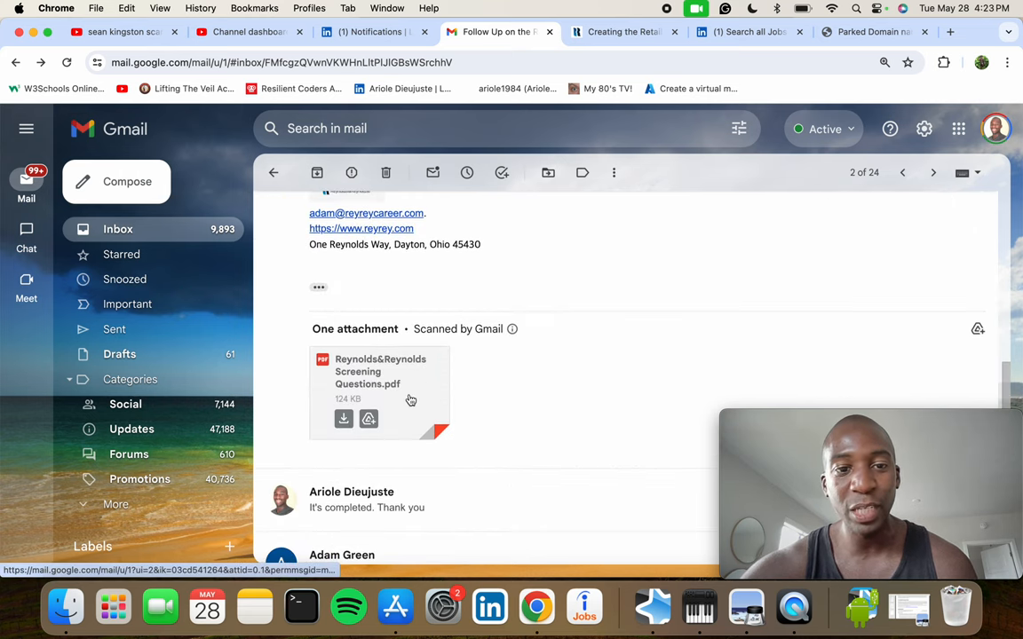
click(380, 391)
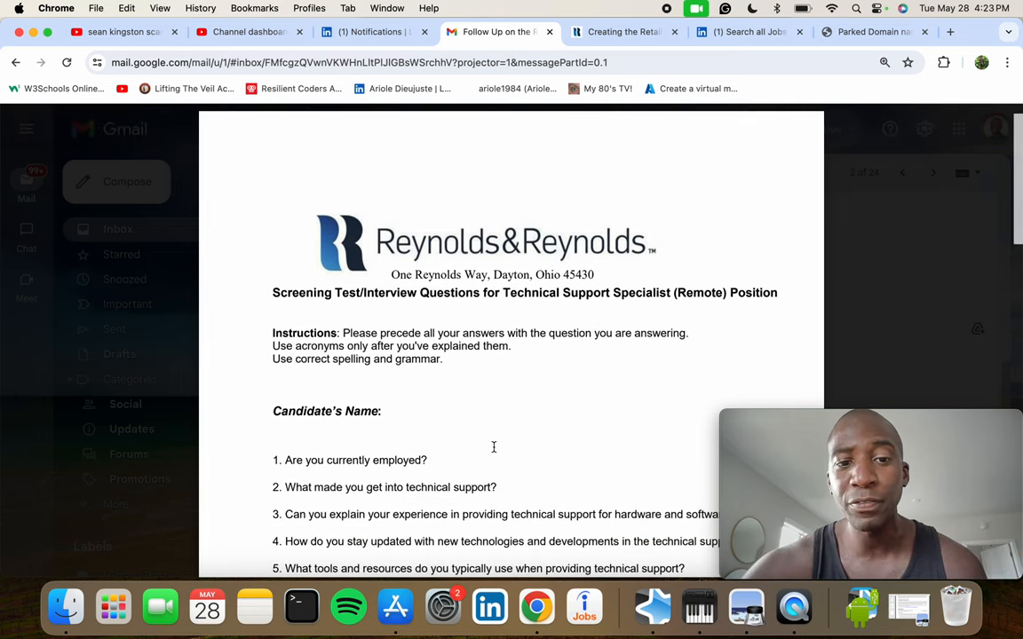
scroll(up, 3)
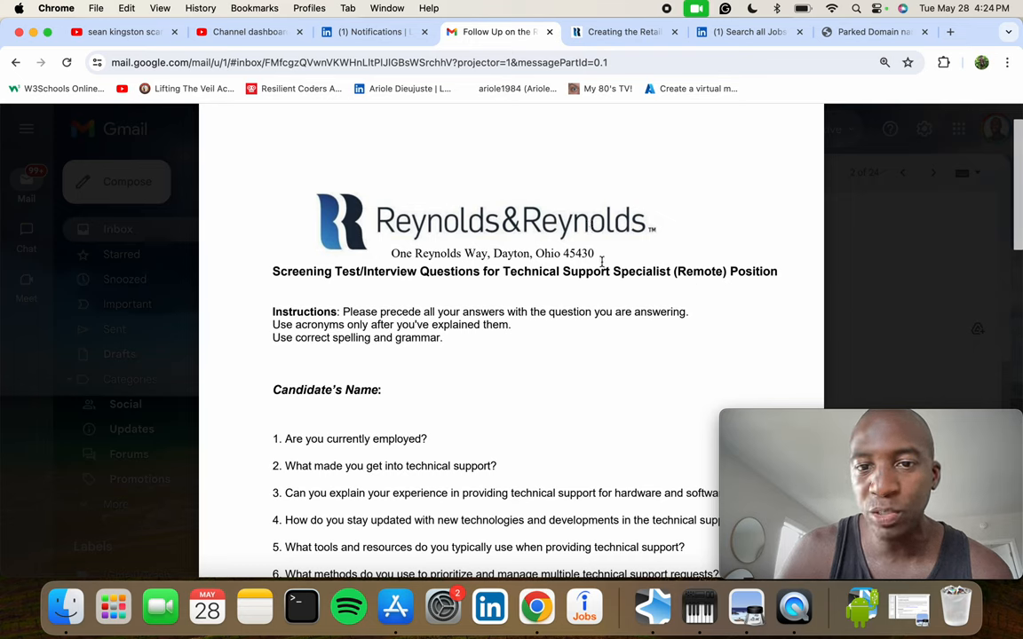
mouse_move(645, 219)
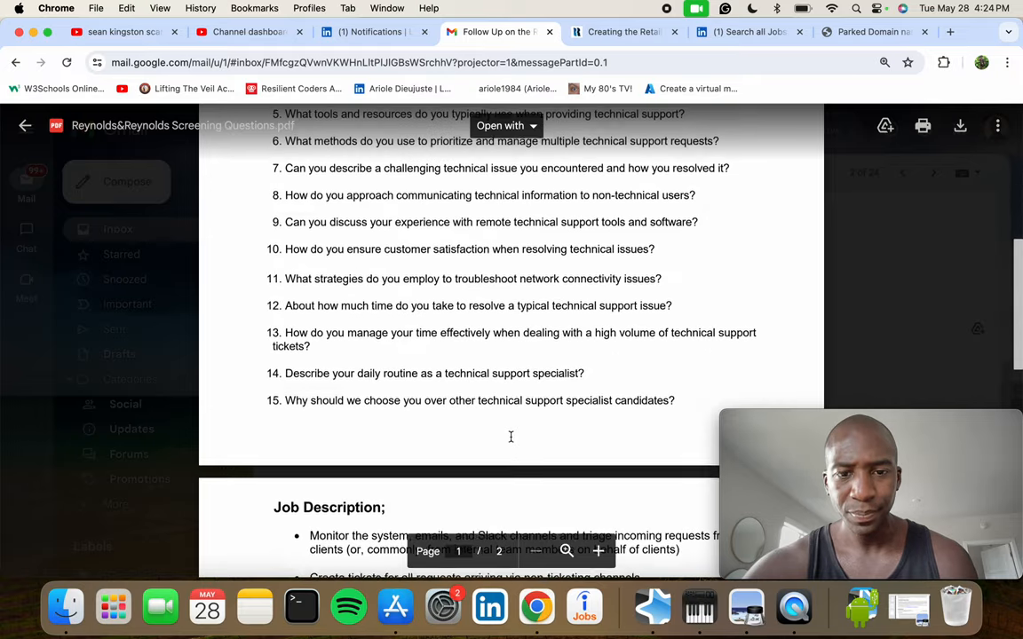
scroll(up, 3)
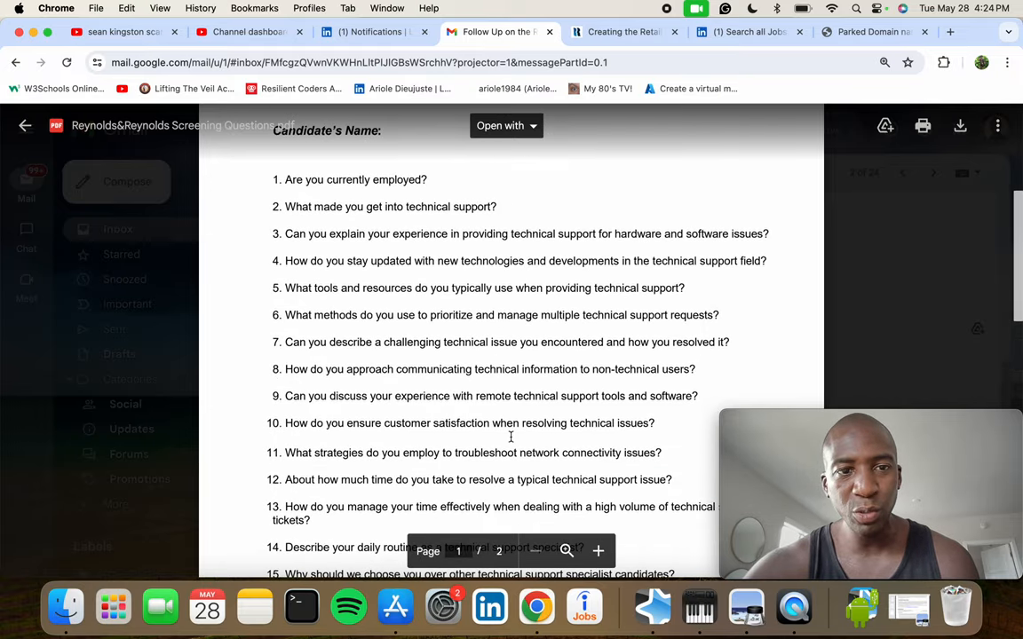
scroll(up, 3)
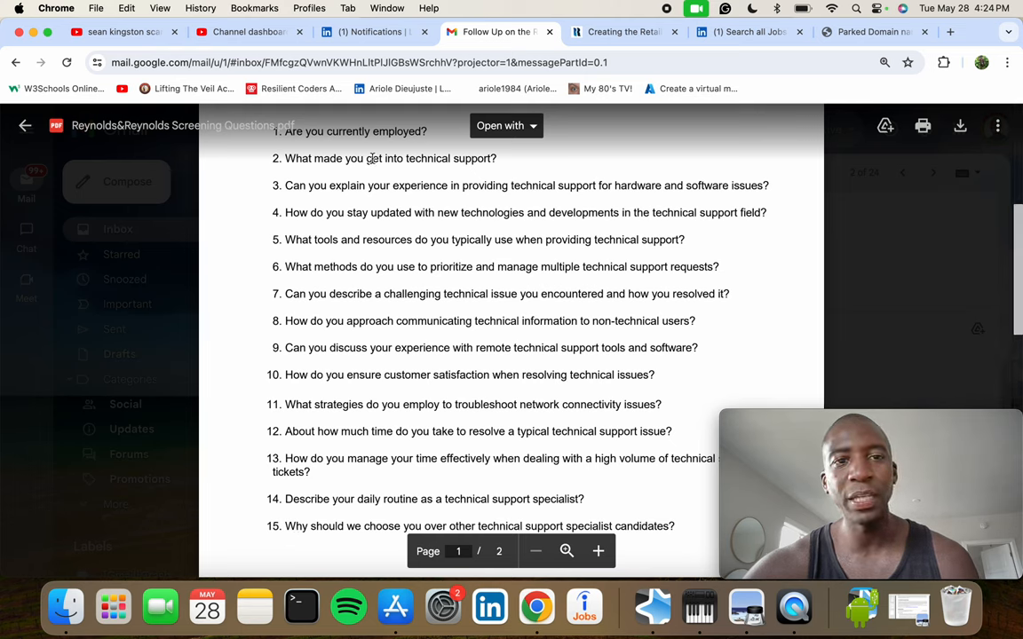
mouse_move(671, 364)
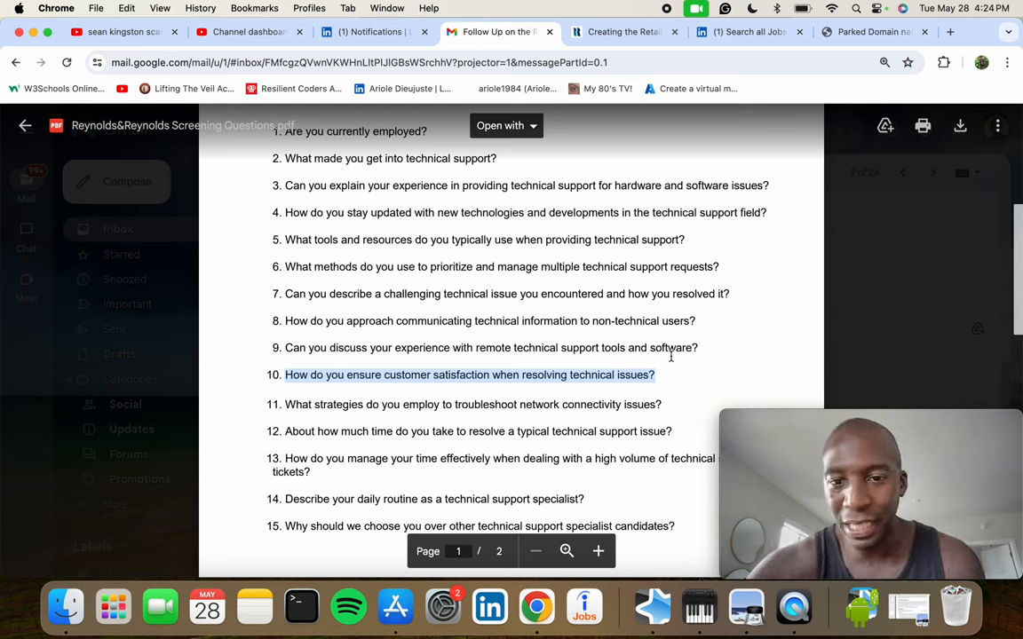
click(626, 383)
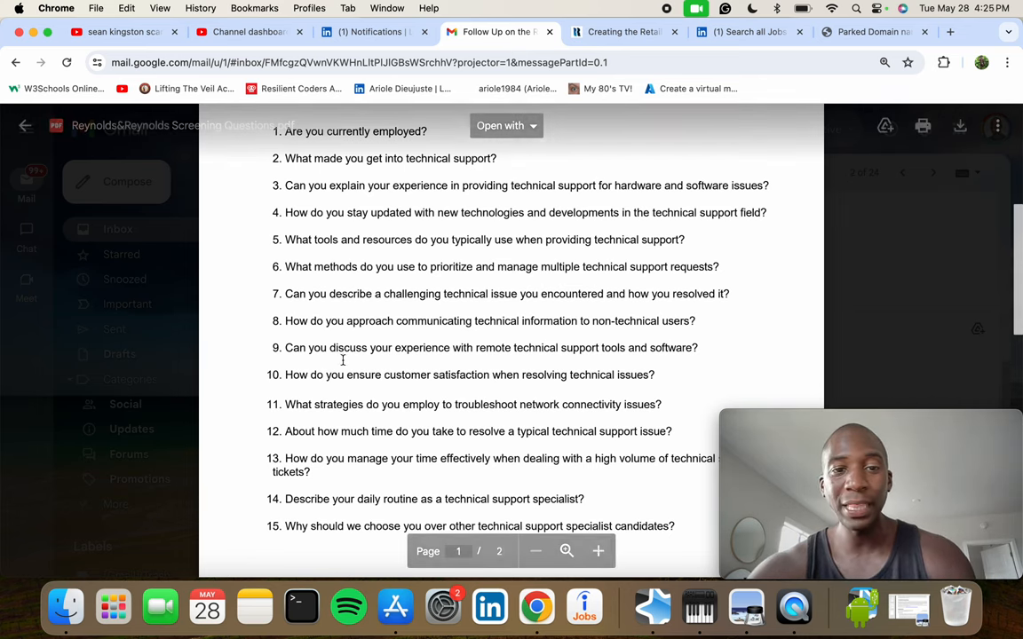
scroll(up, 3)
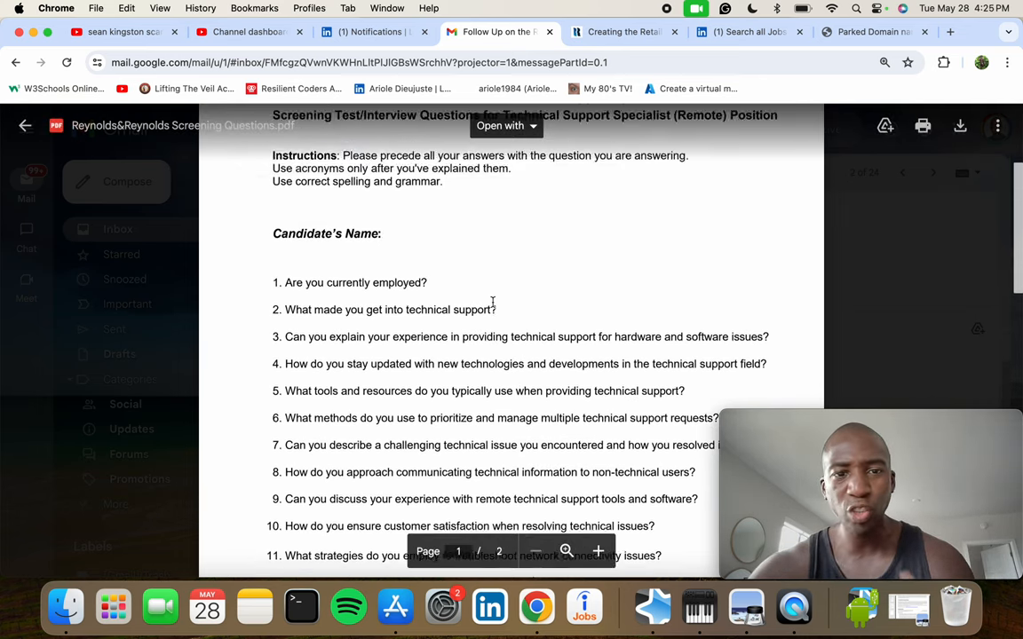
scroll(up, 3)
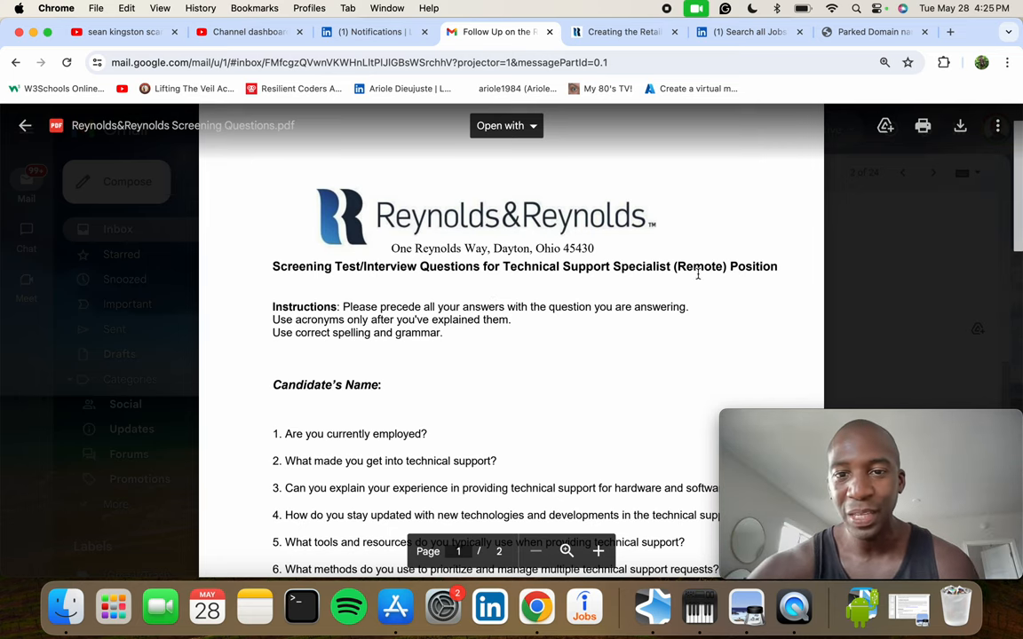
scroll(down, 3)
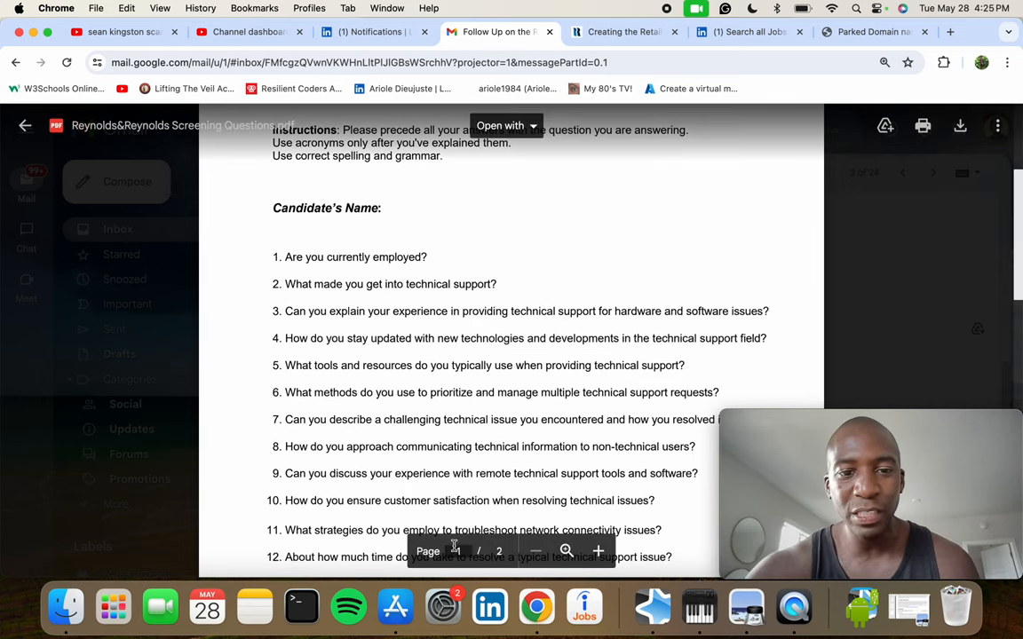
scroll(down, 3)
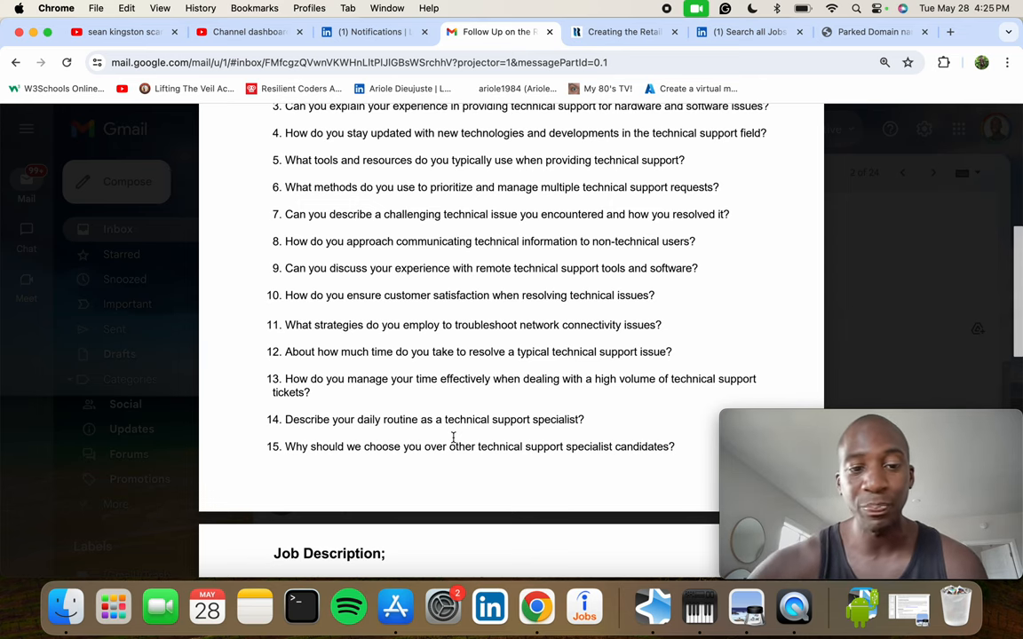
scroll(down, 3)
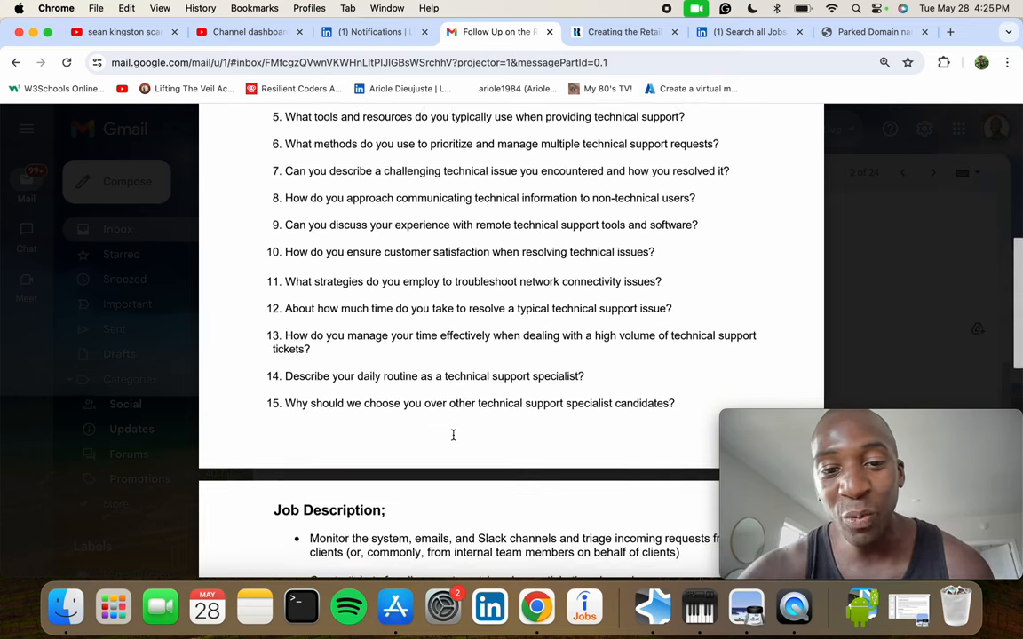
scroll(down, 3)
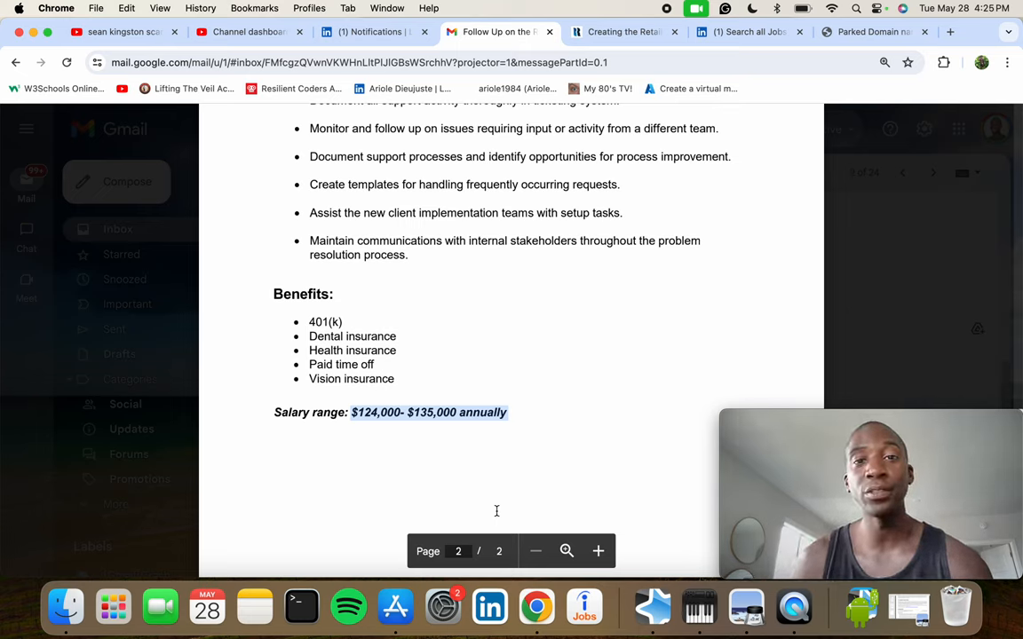
mouse_move(369, 457)
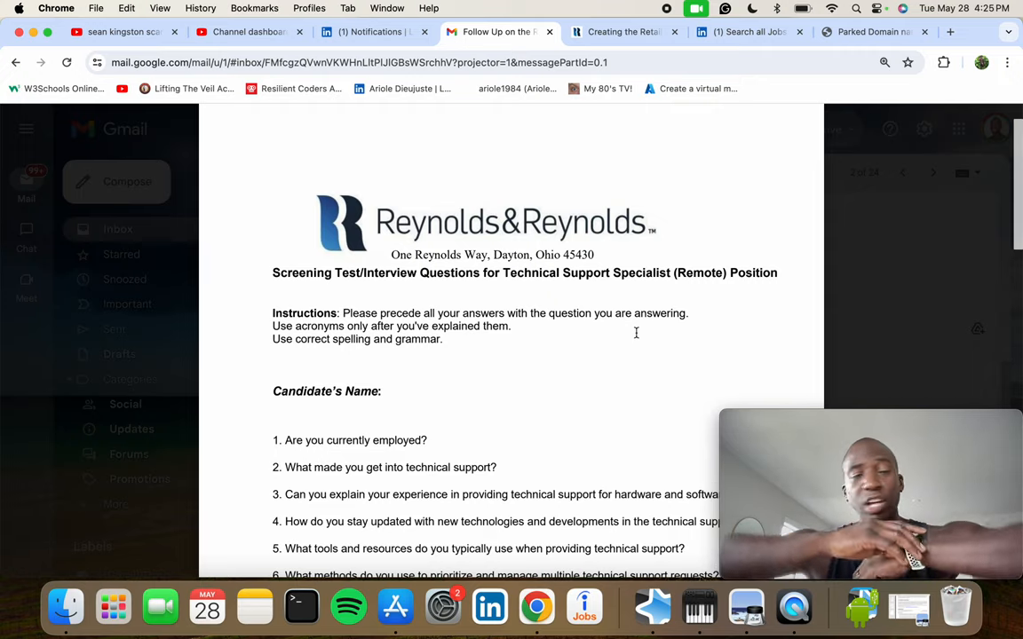
scroll(down, 3)
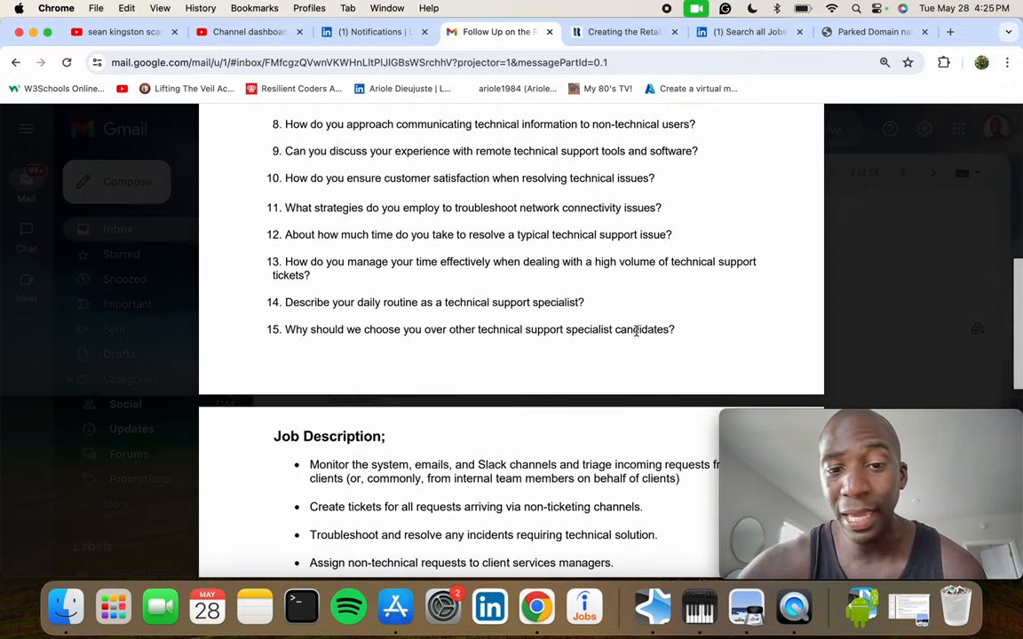
scroll(down, 3)
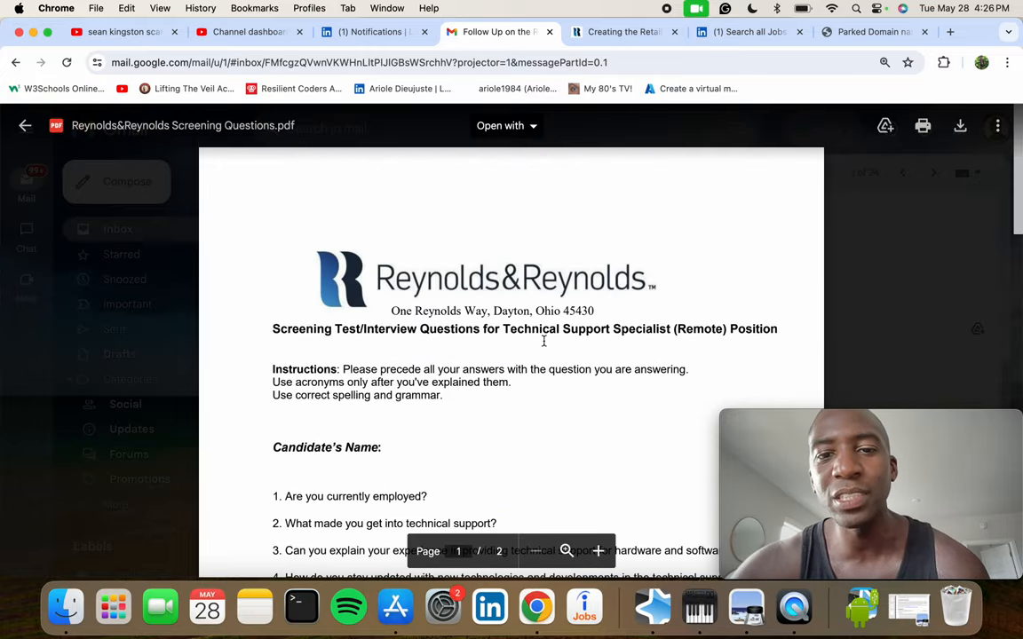
scroll(down, 3)
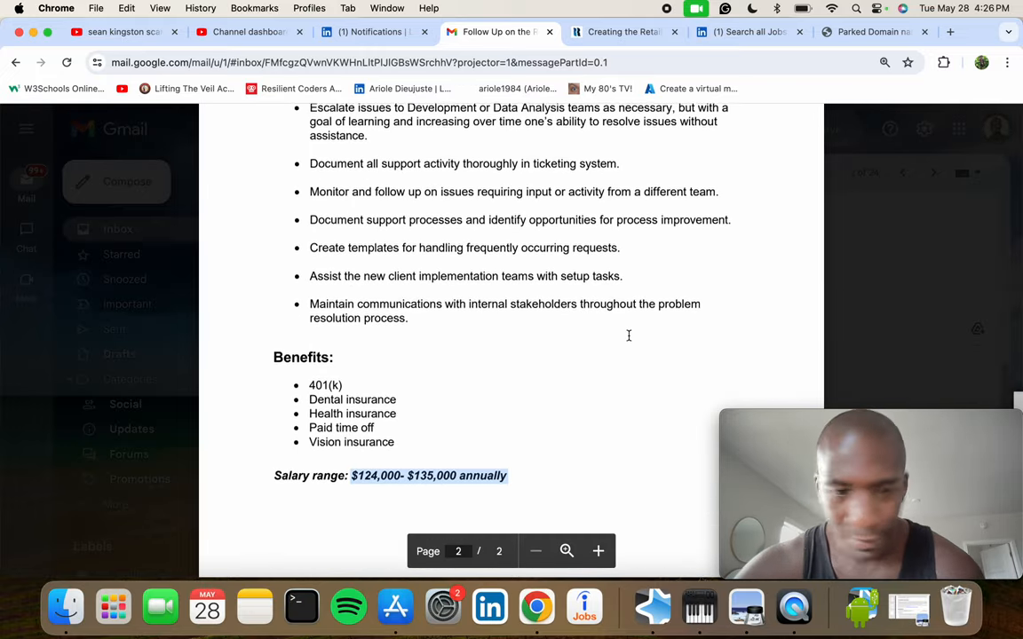
scroll(down, 3)
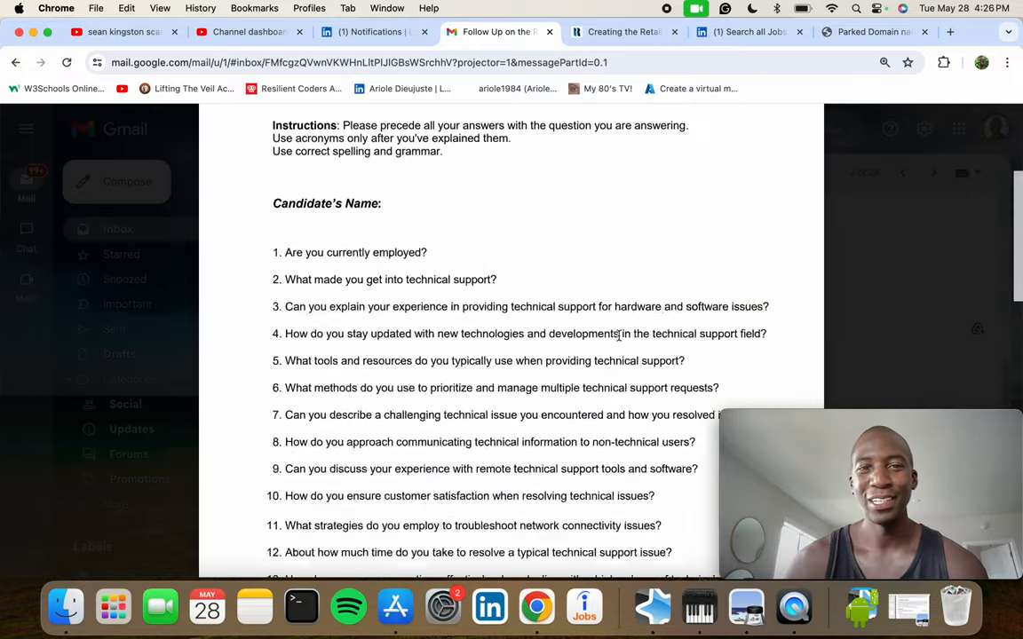
scroll(up, 3)
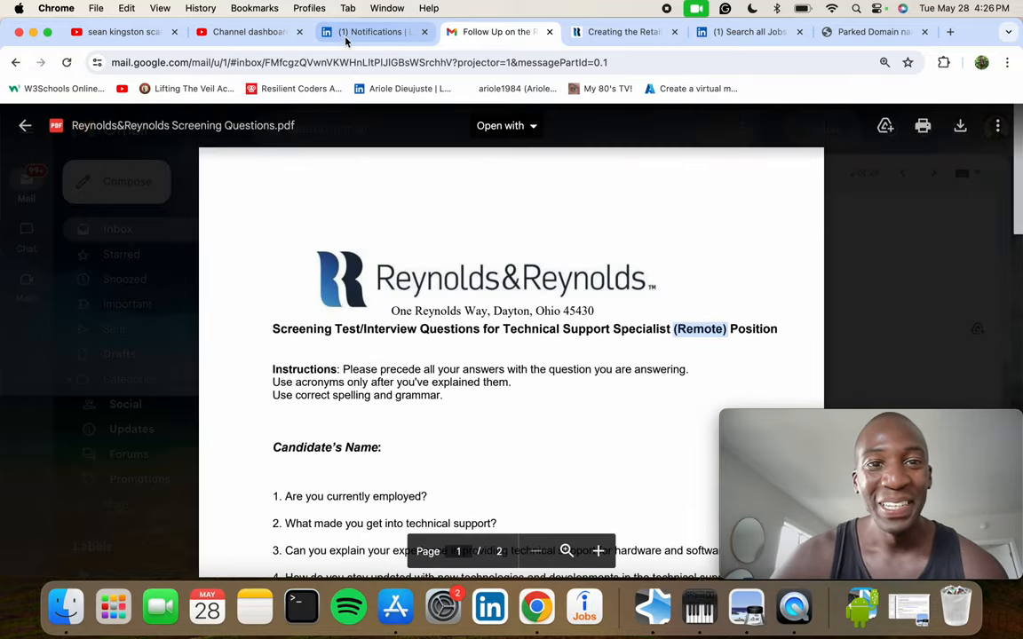
mouse_move(373, 31)
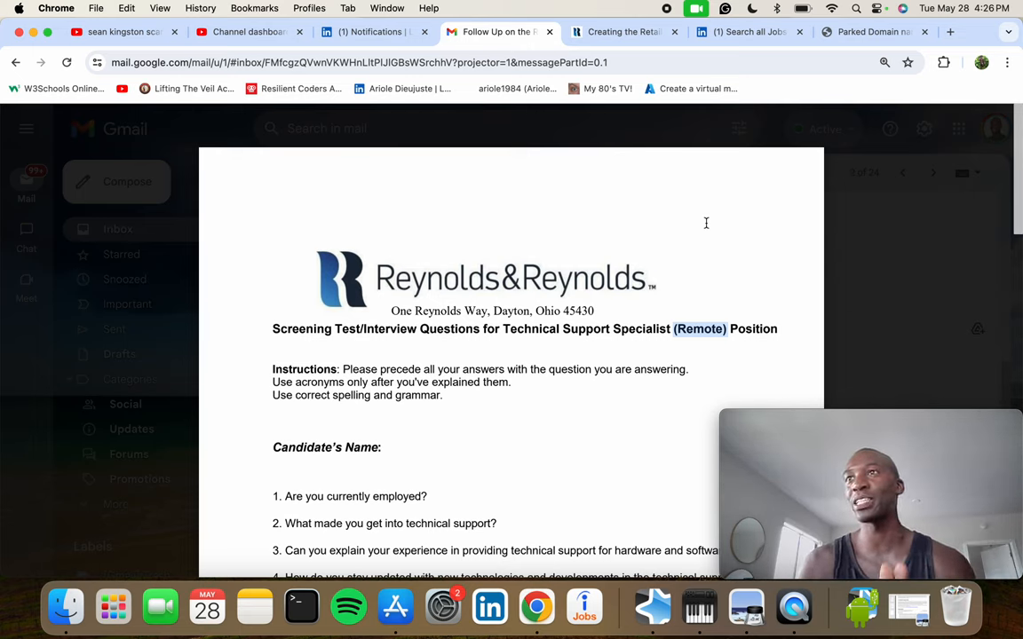
click(902, 172)
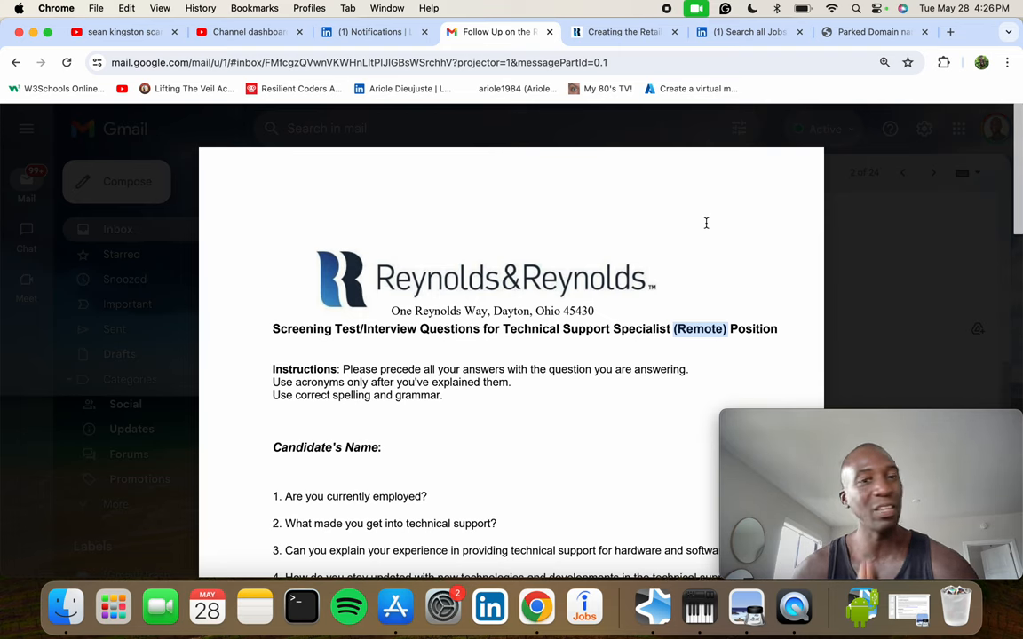
mouse_move(599, 349)
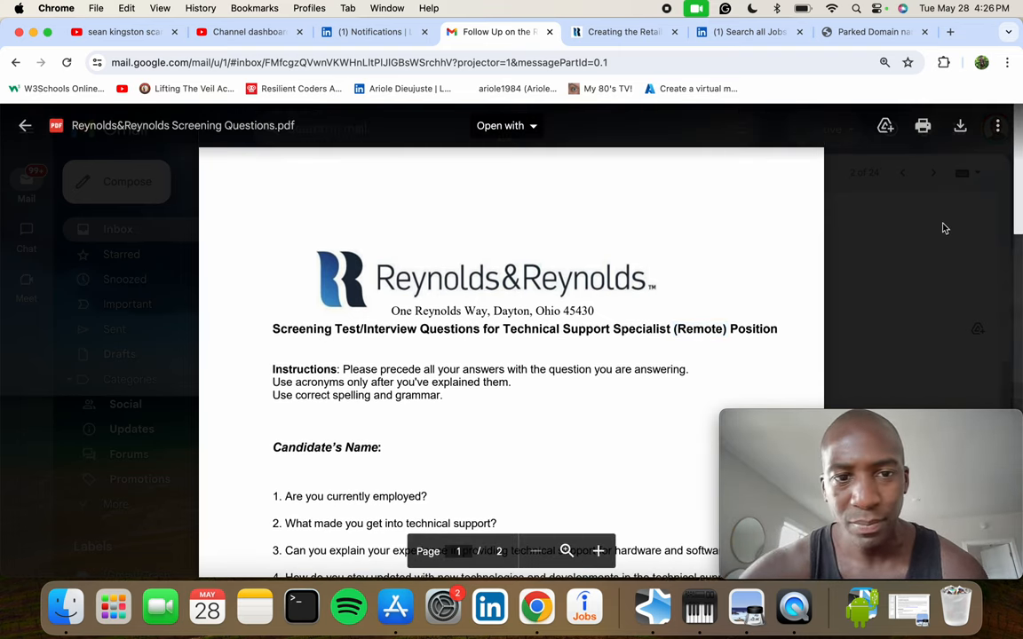
- Close the PDF preview and scroll down to the email signature and 'Yes' reply
click(25, 125)
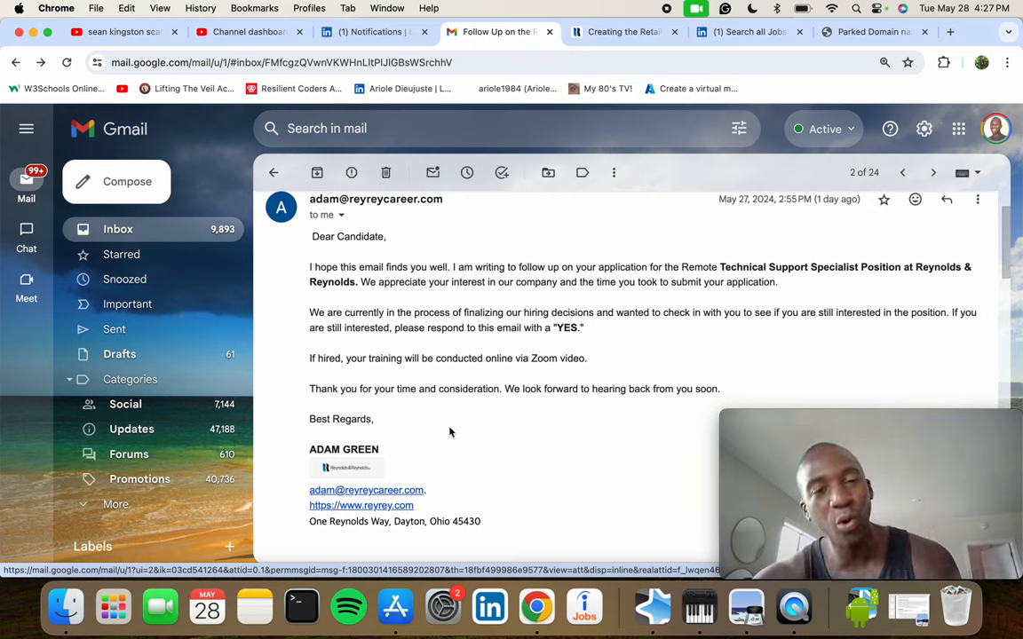
mouse_move(578, 382)
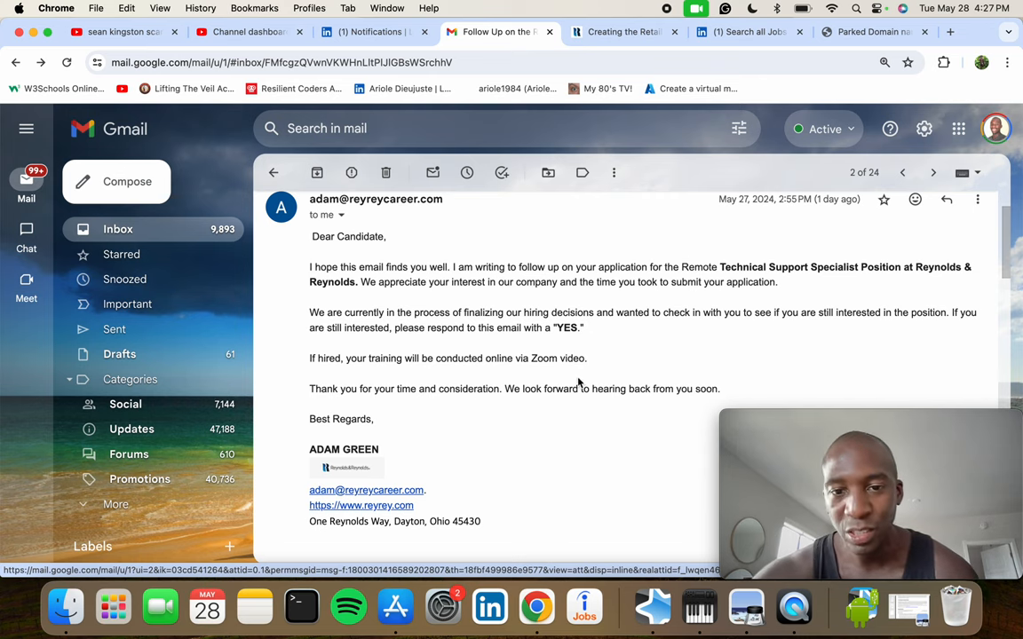
scroll(down, 3)
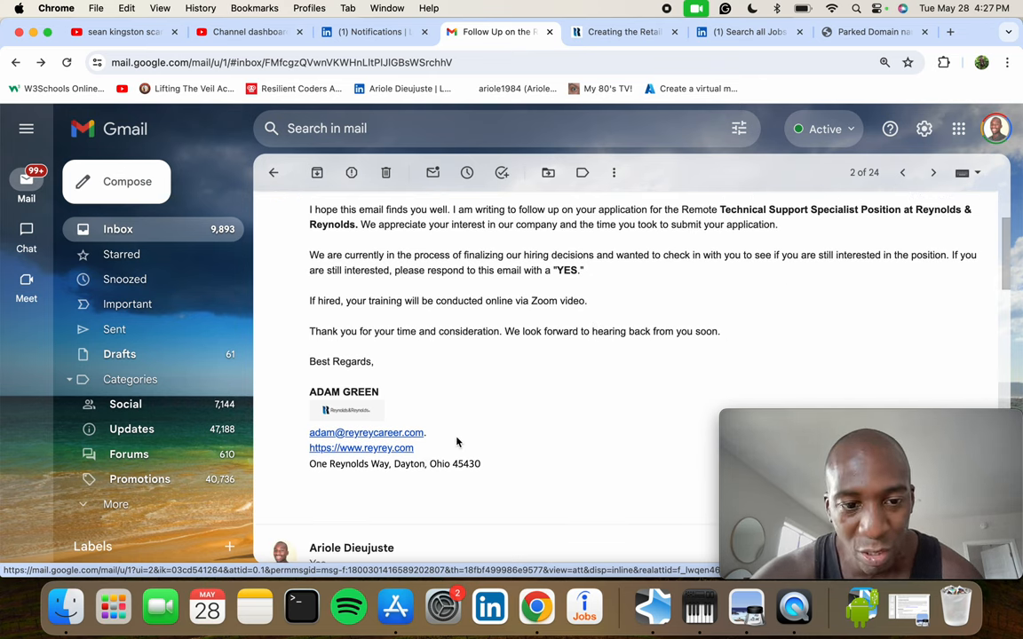
scroll(down, 3)
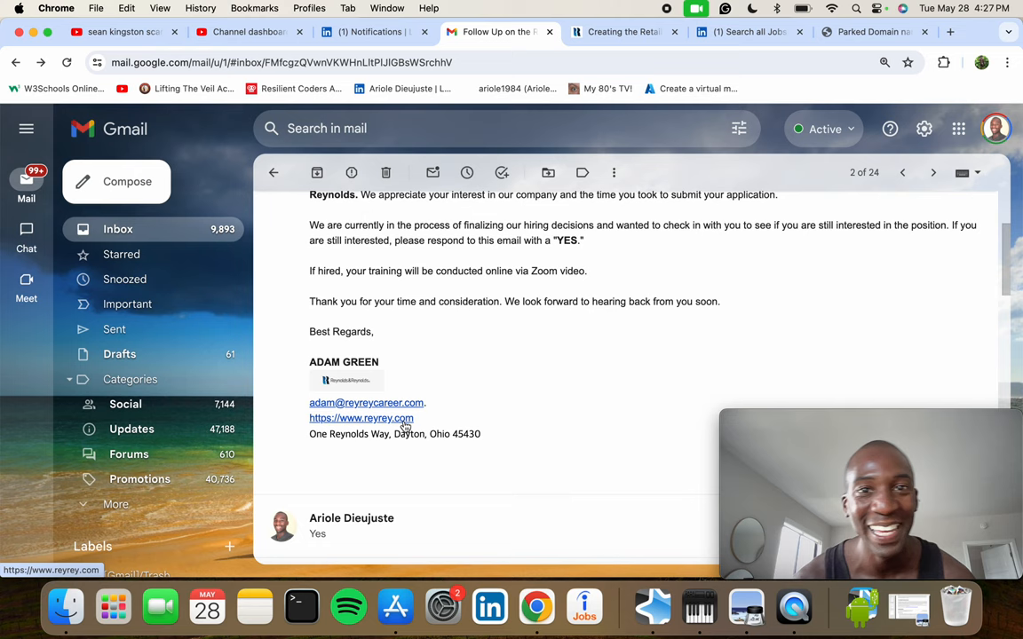
mouse_move(367, 402)
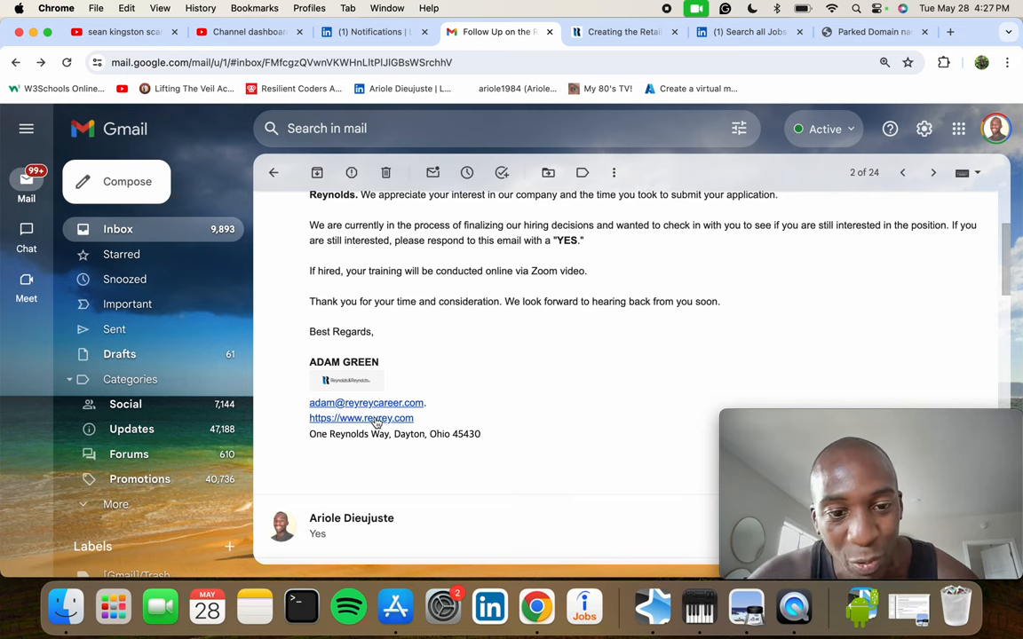
- Open reyrey.com from the signature link and scroll to its footer of contacts and social icons
click(361, 419)
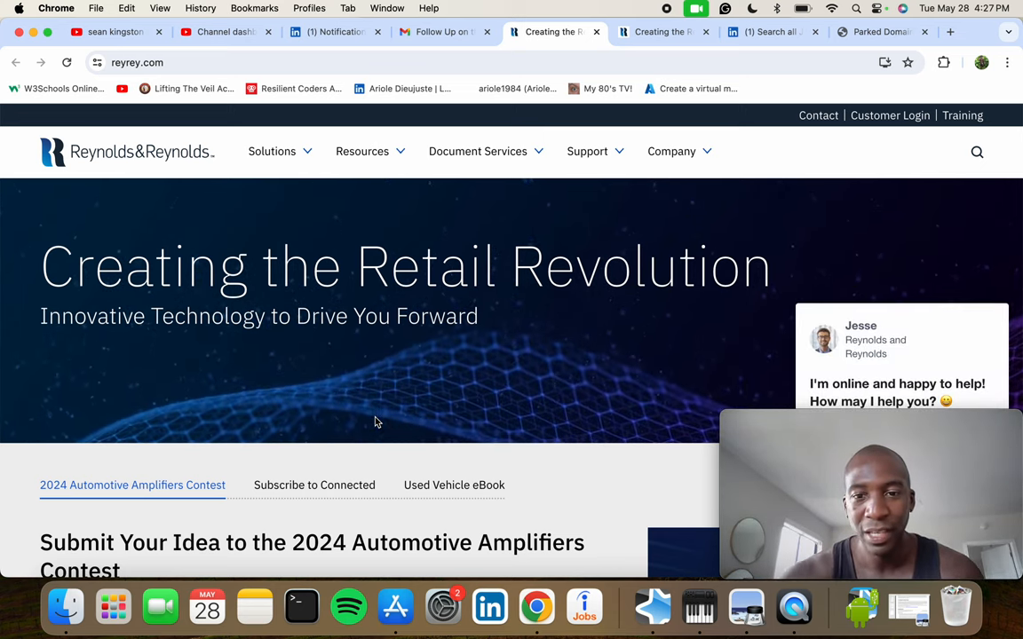
scroll(down, 3)
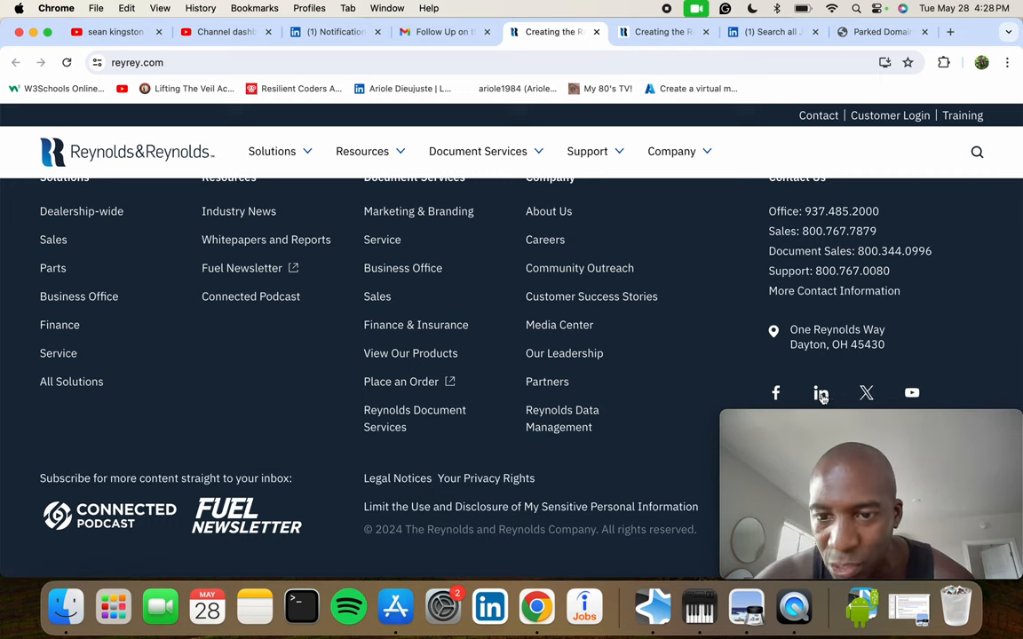
- Open the company's LinkedIn page from the footer icon and show its Jobs tab with 581 openings
click(820, 392)
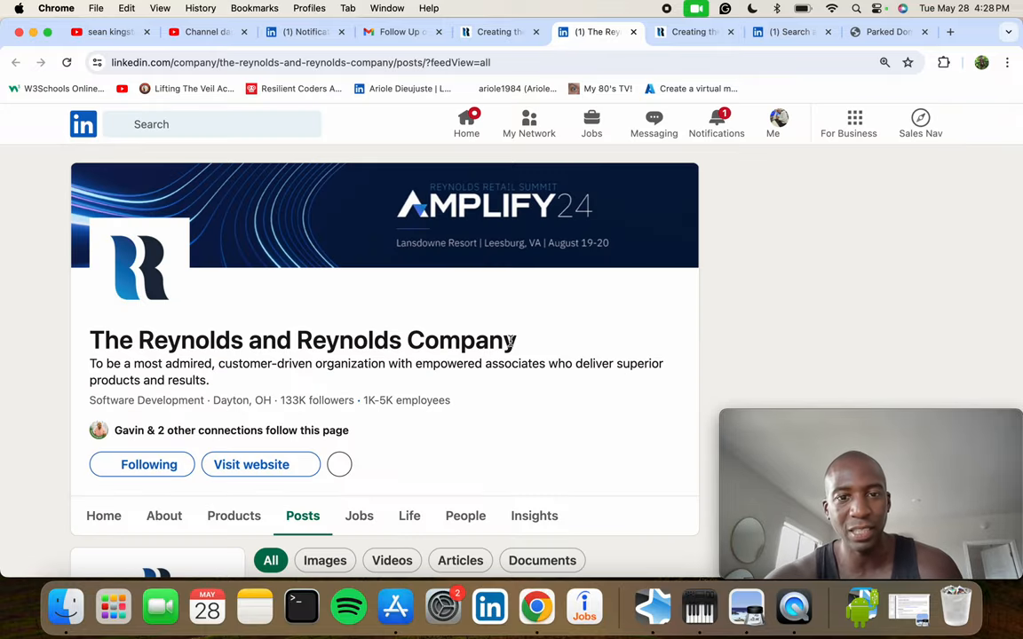
scroll(down, 3)
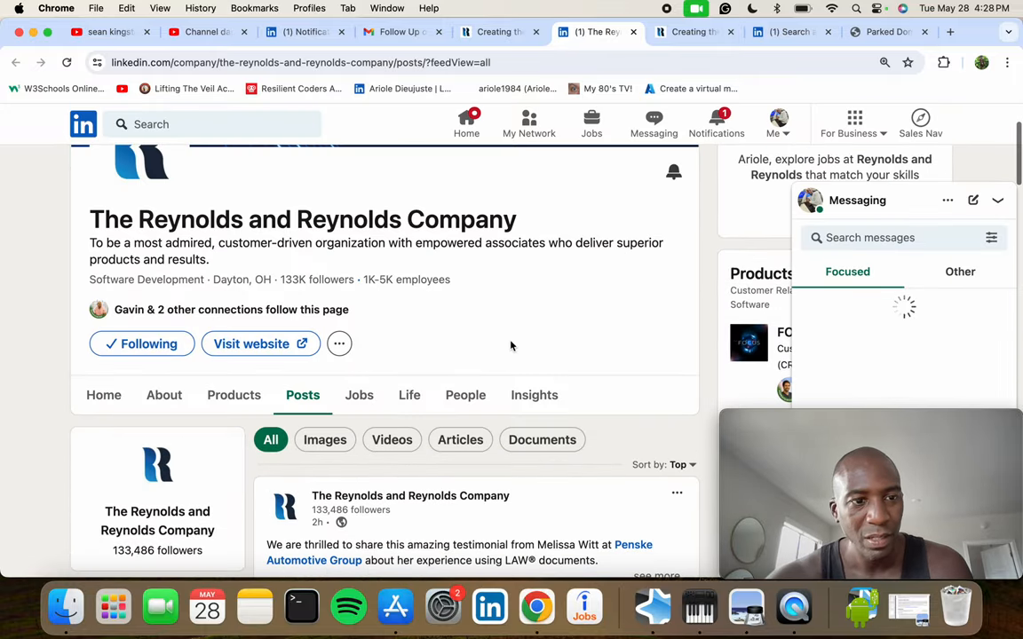
scroll(down, 3)
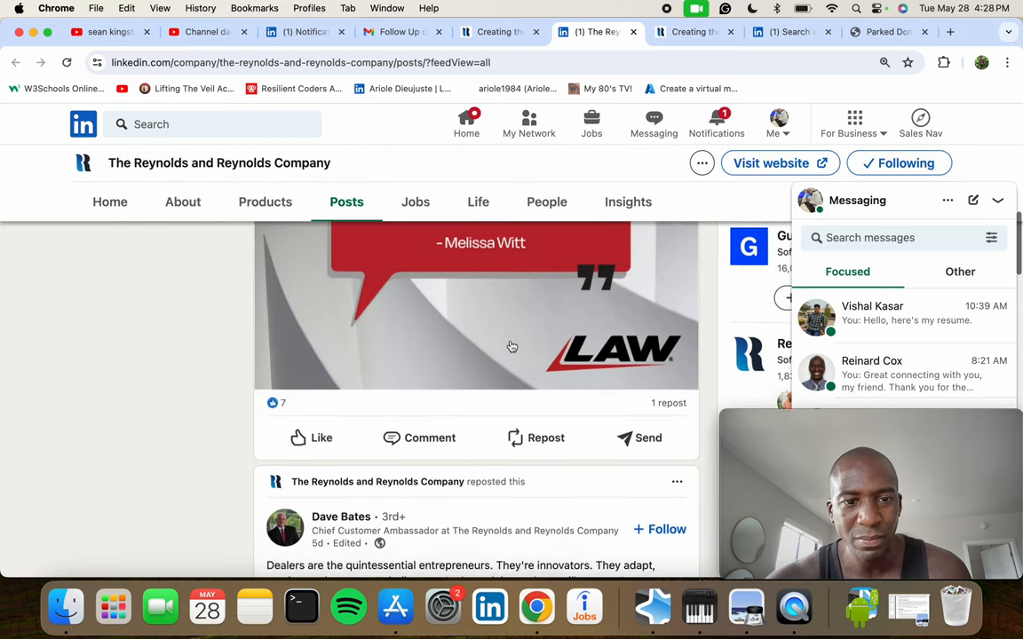
scroll(down, 3)
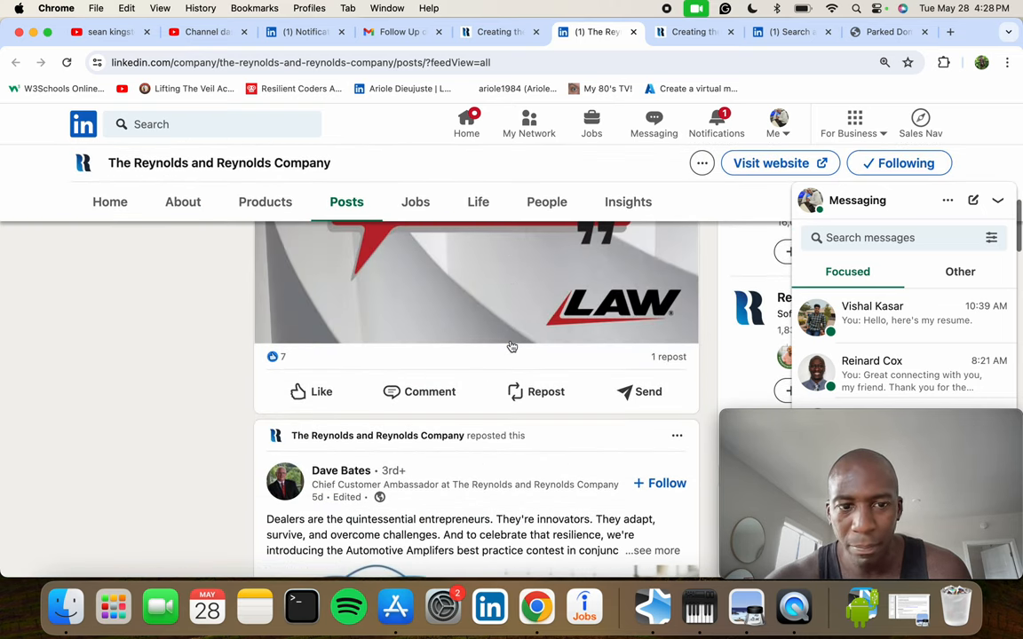
scroll(up, 3)
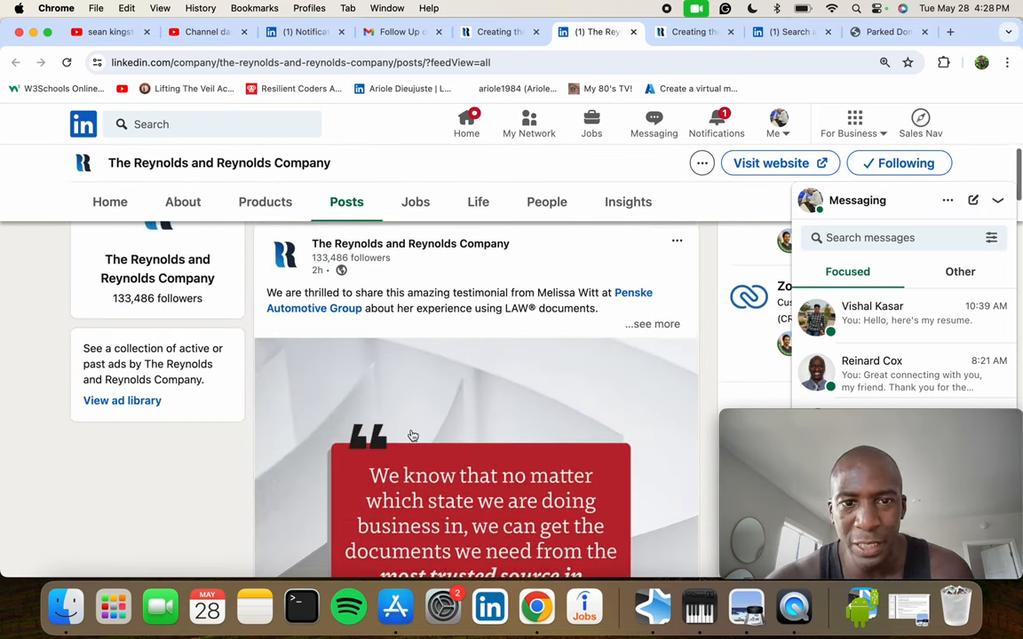
scroll(up, 3)
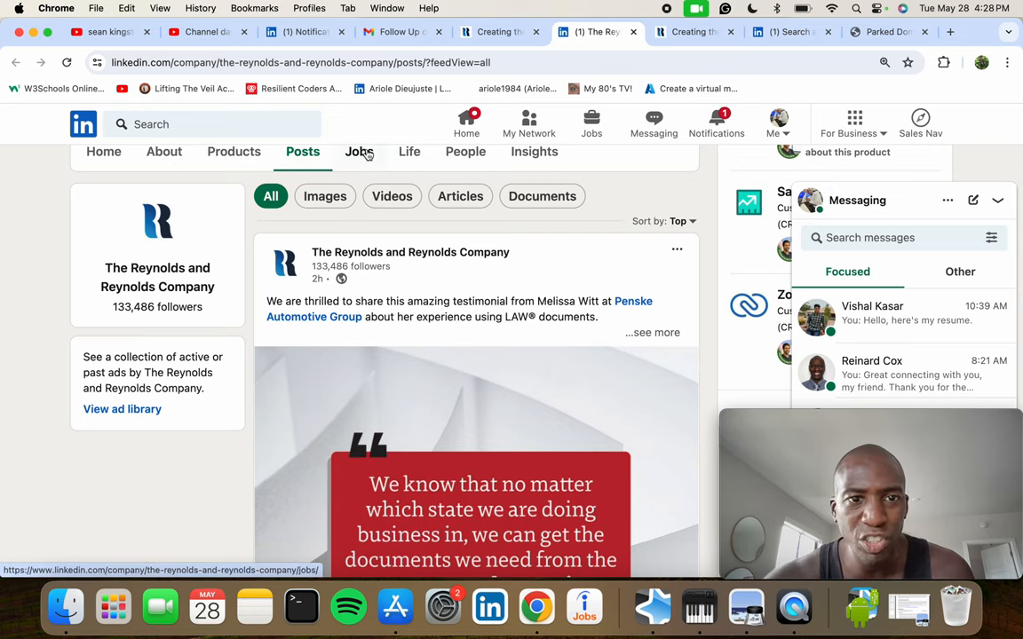
click(359, 151)
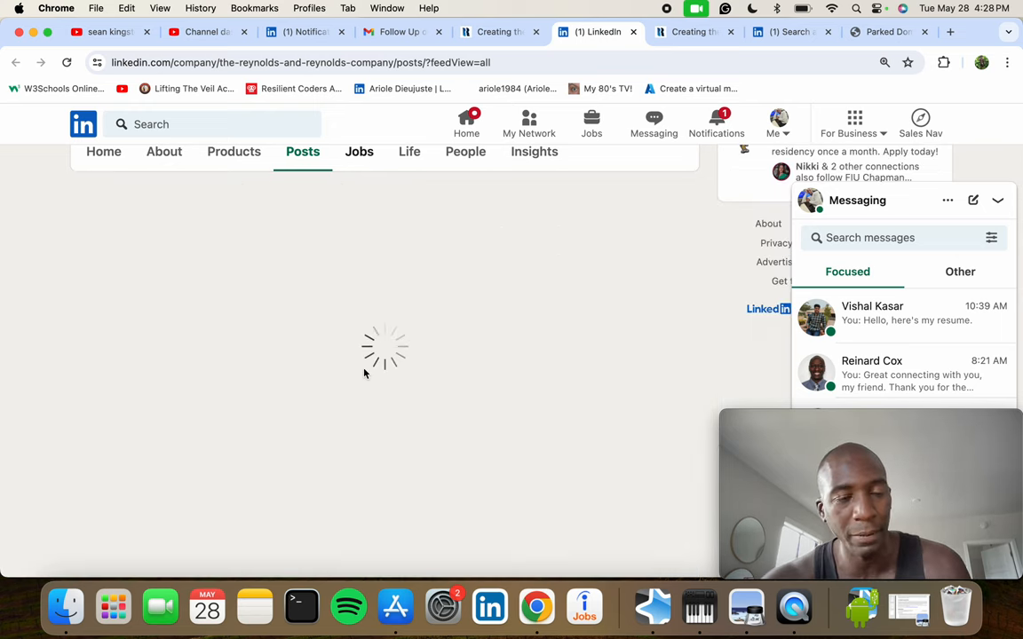
click(359, 151)
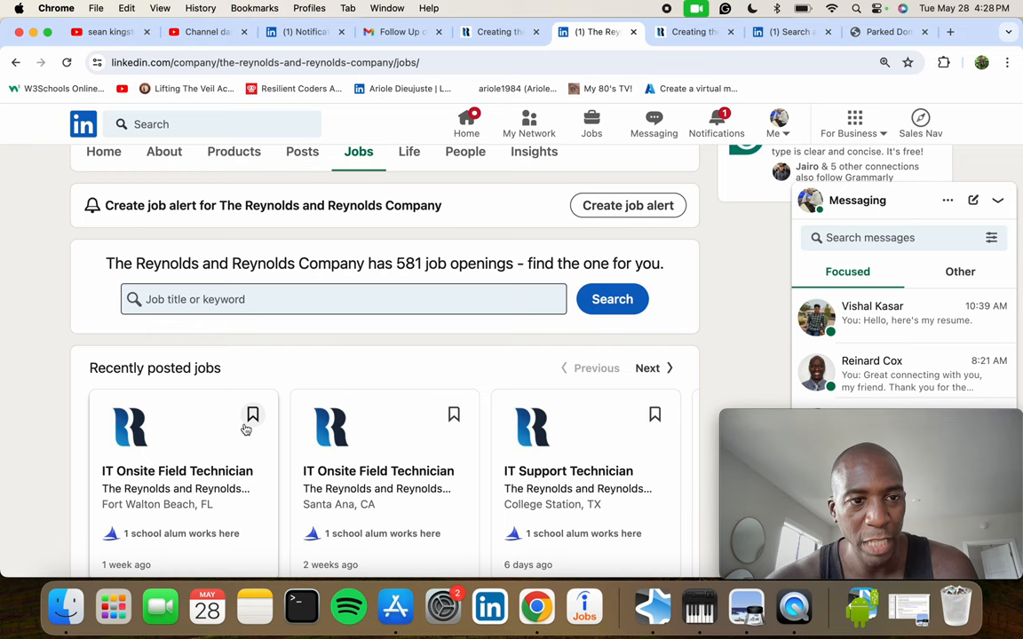
scroll(down, 3)
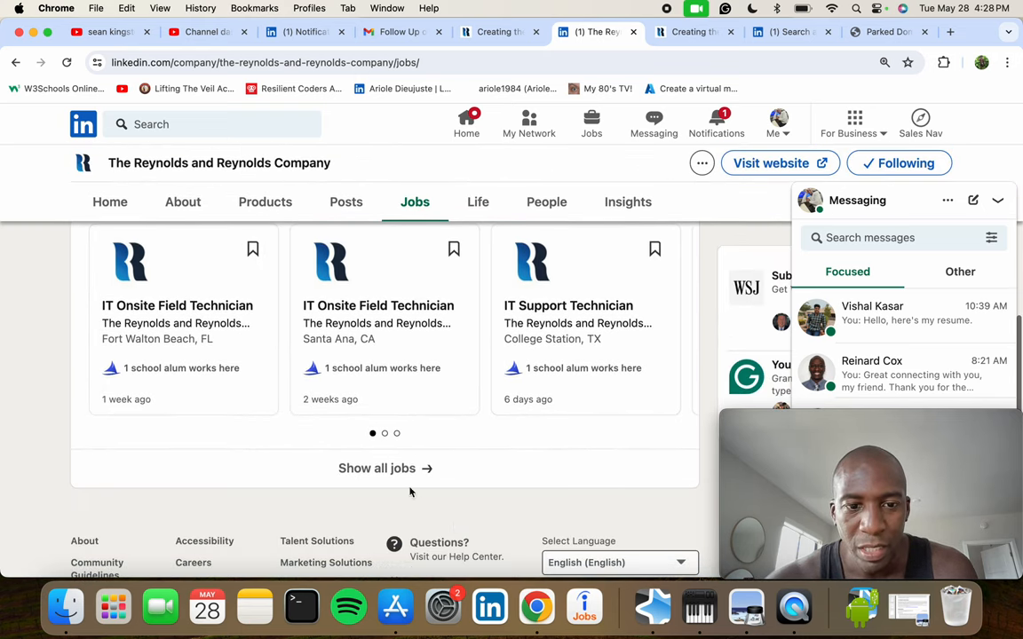
- Show the full list of 581 Reynolds and Reynolds Company jobs and scroll through it
click(376, 468)
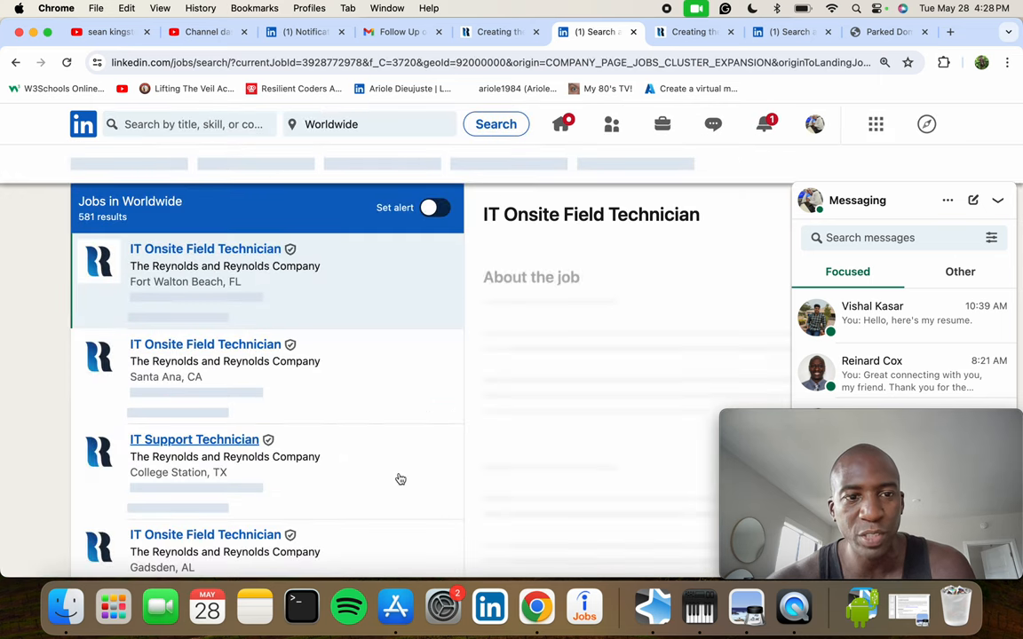
click(205, 249)
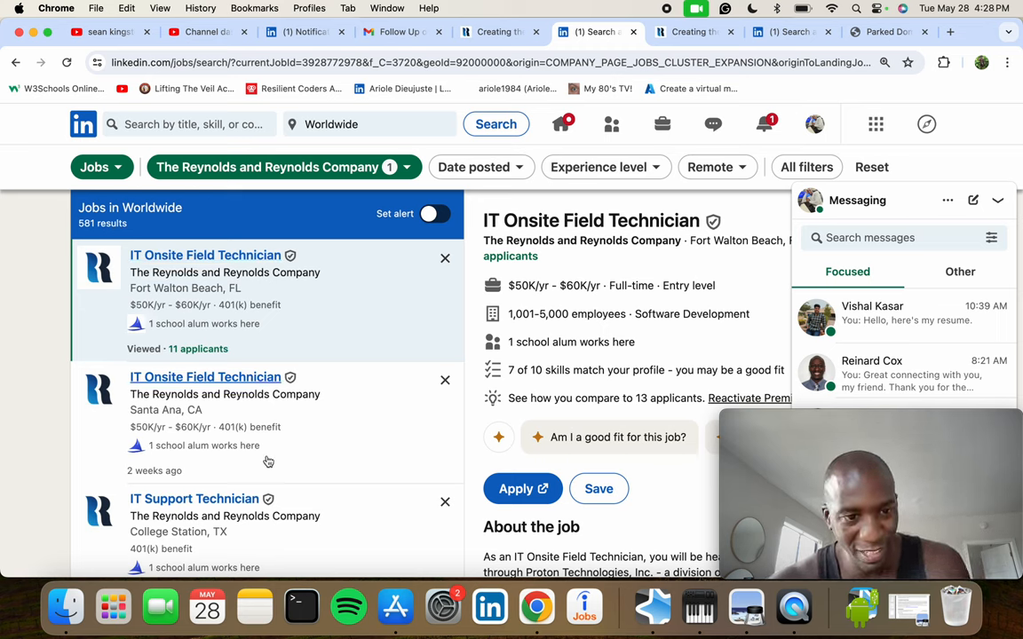
scroll(down, 3)
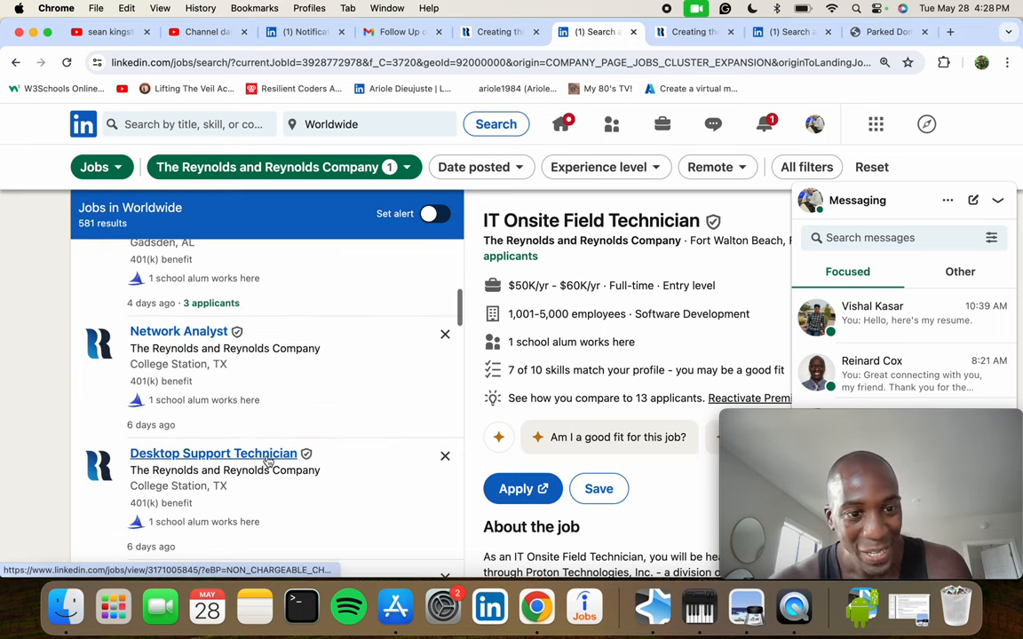
scroll(down, 3)
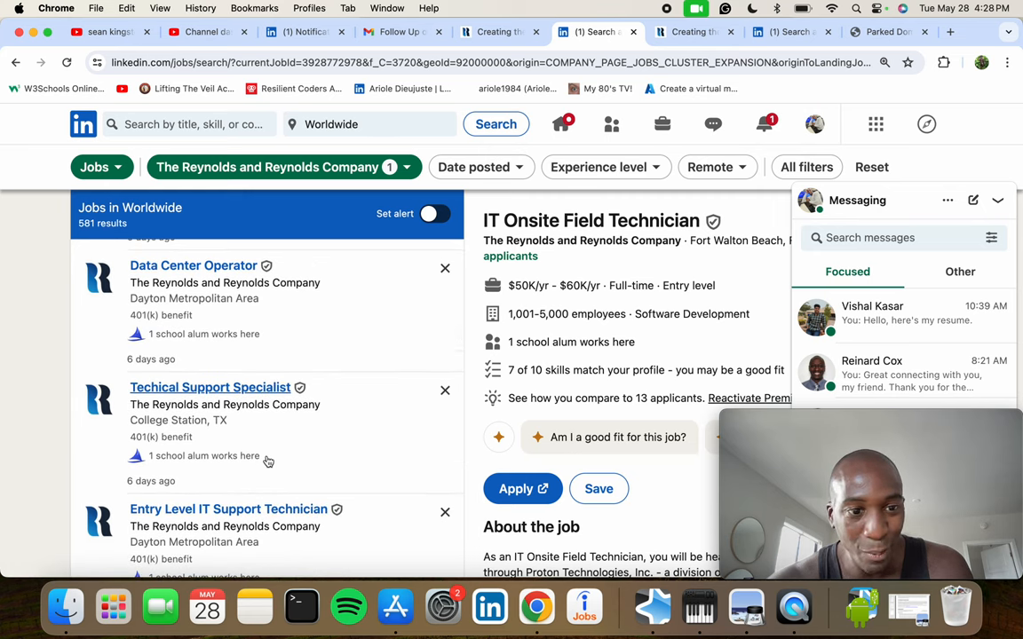
- Open the Techical Support Specialist posting and scroll through its College Station, TX details
click(209, 387)
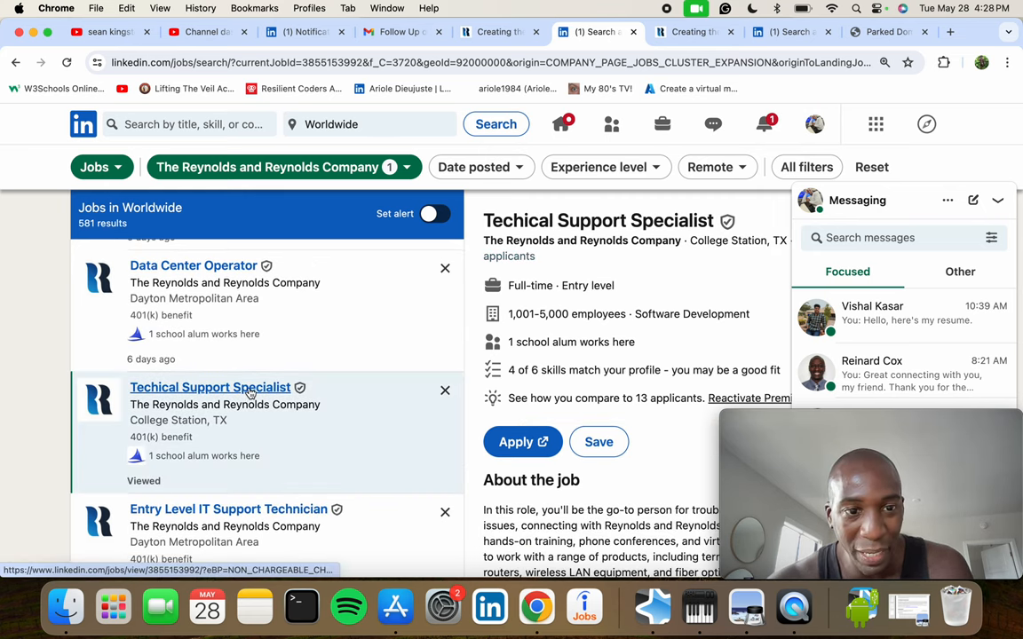
scroll(down, 3)
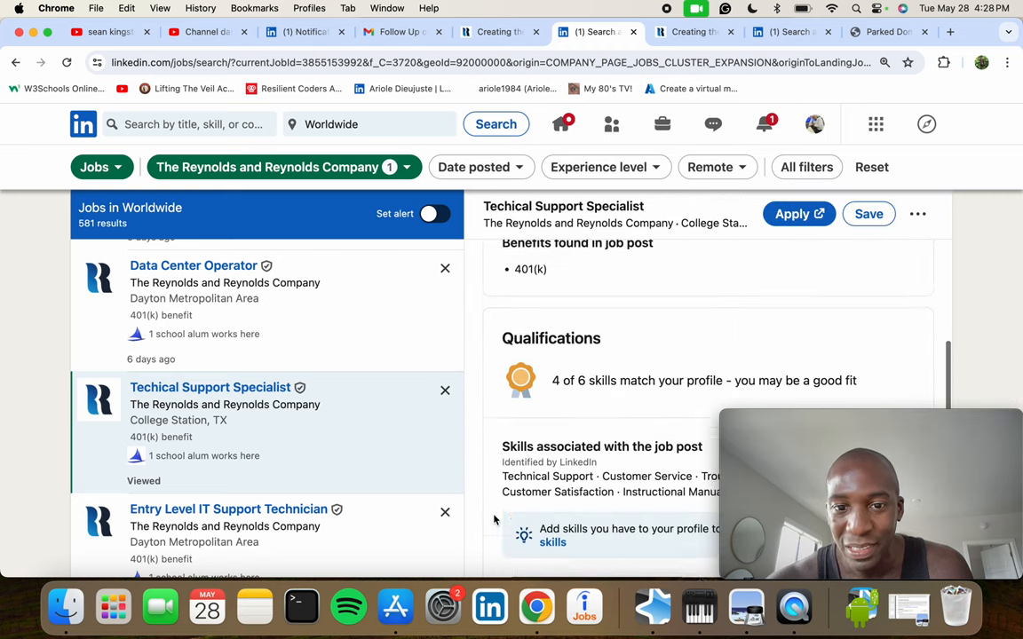
scroll(down, 3)
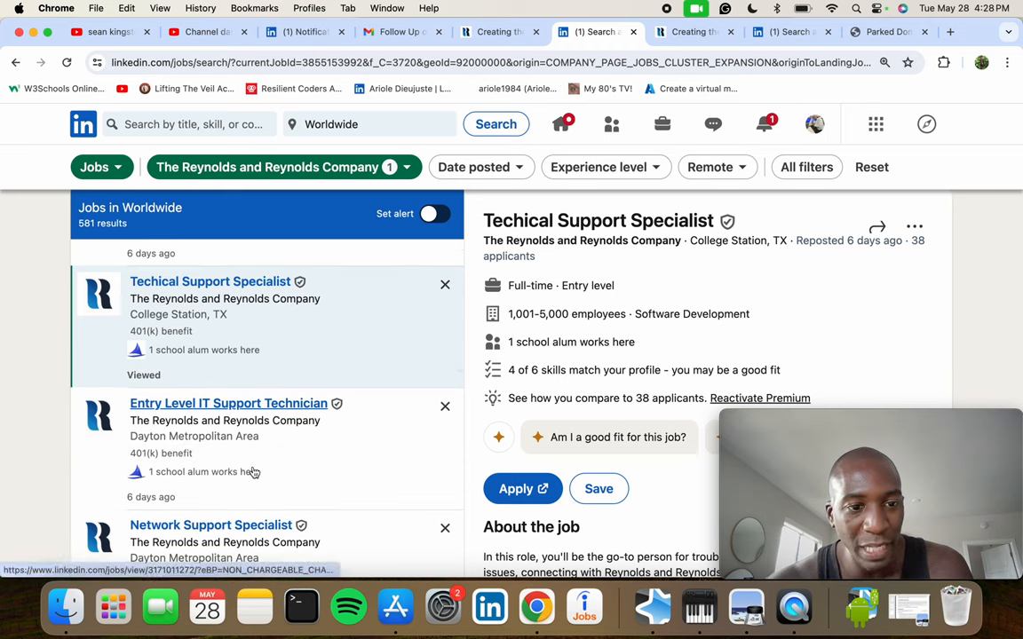
scroll(down, 3)
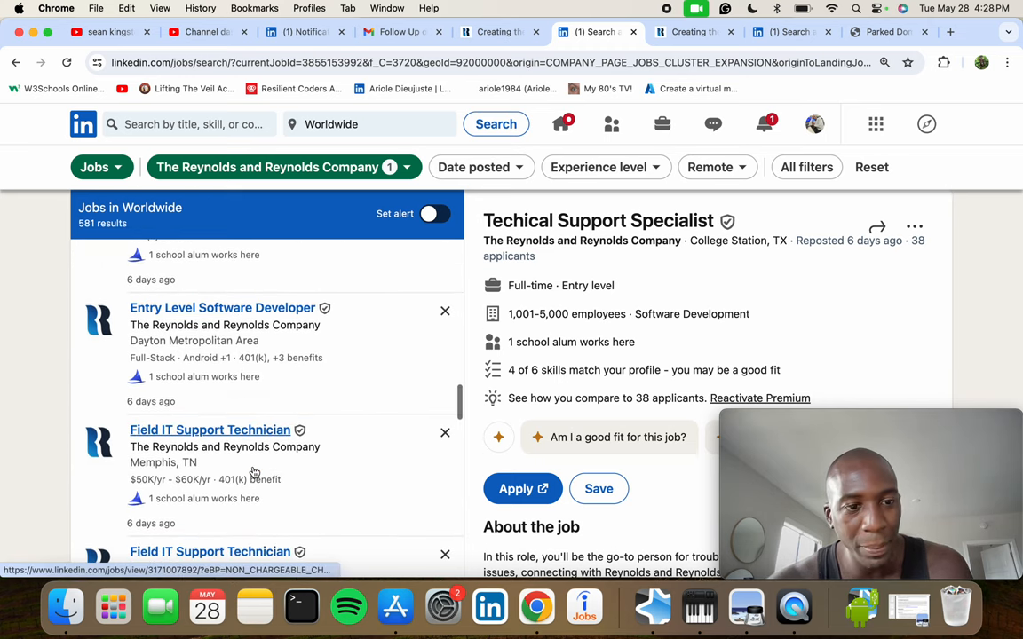
scroll(down, 3)
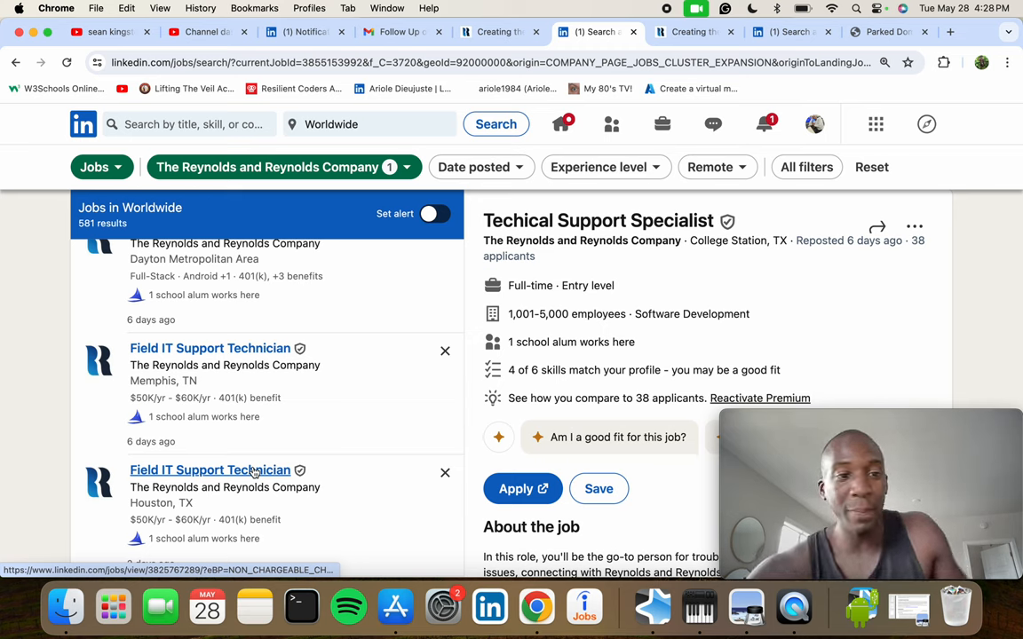
scroll(down, 3)
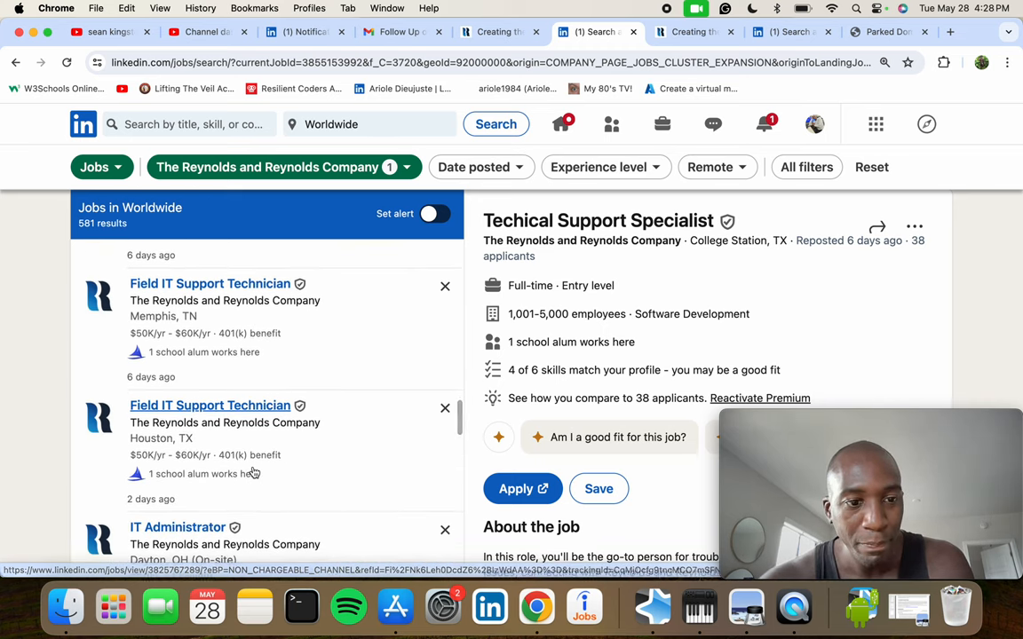
mouse_move(148, 471)
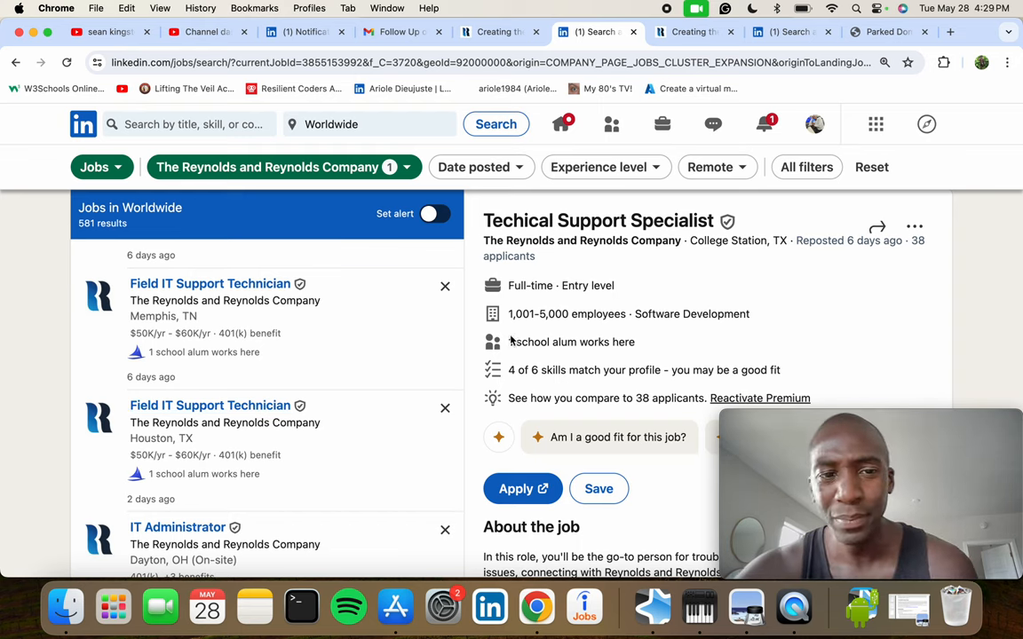
click(498, 31)
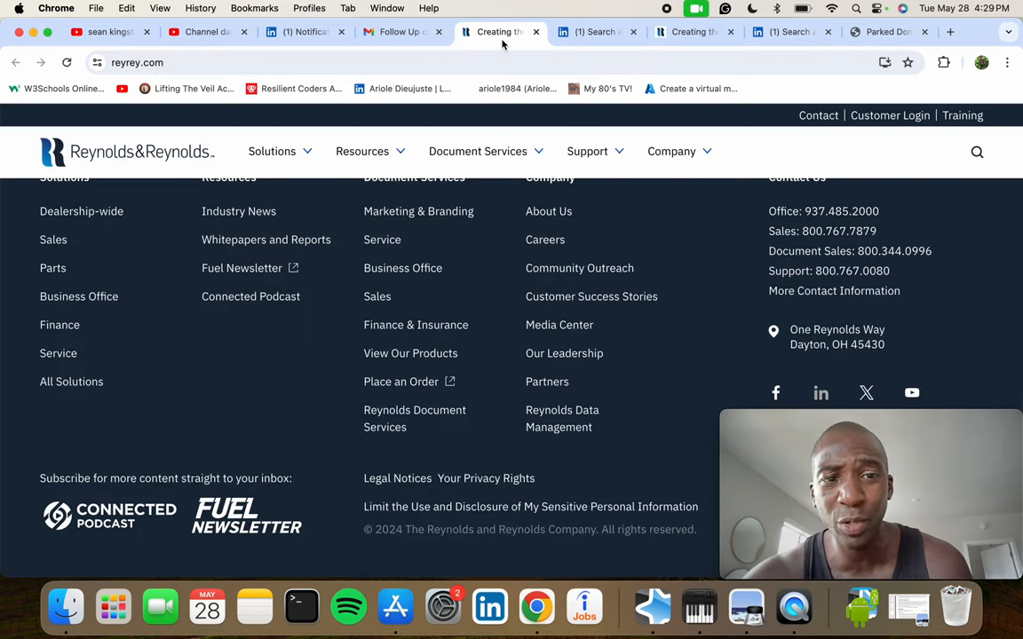
scroll(up, 3)
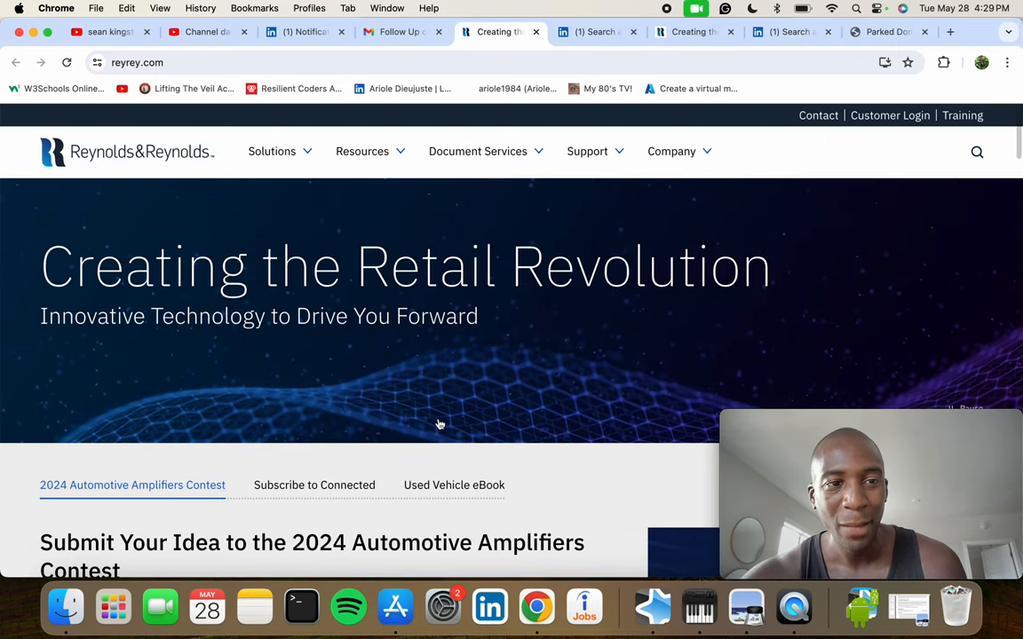
click(398, 32)
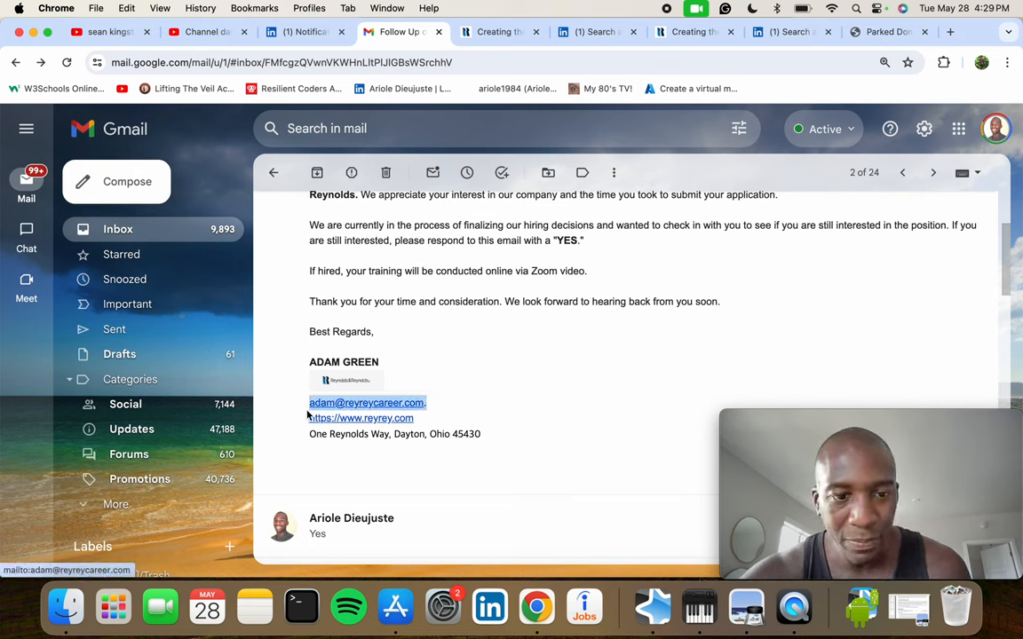
mouse_move(641, 402)
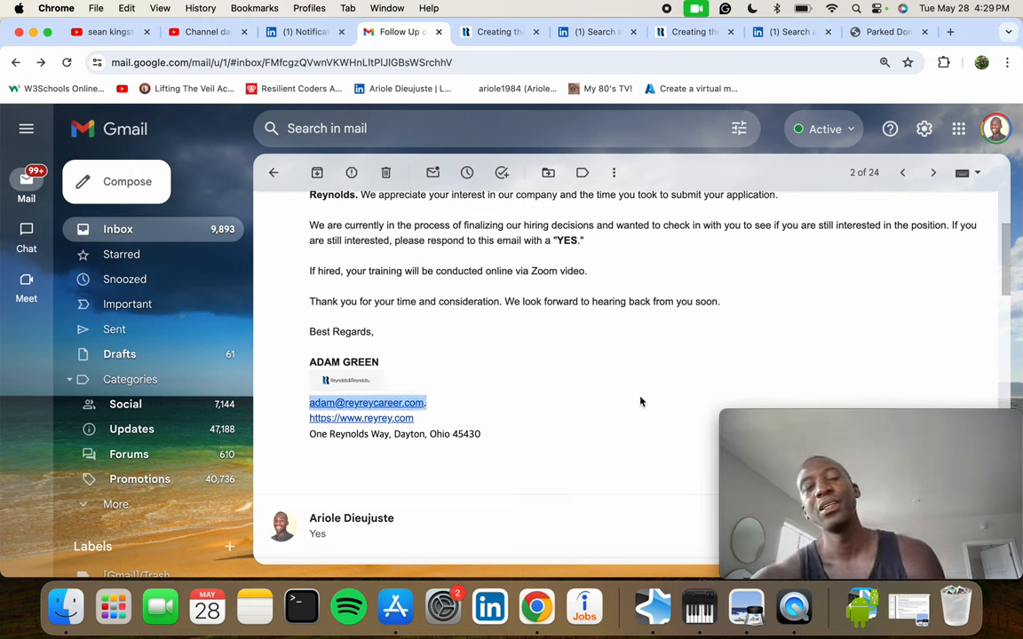